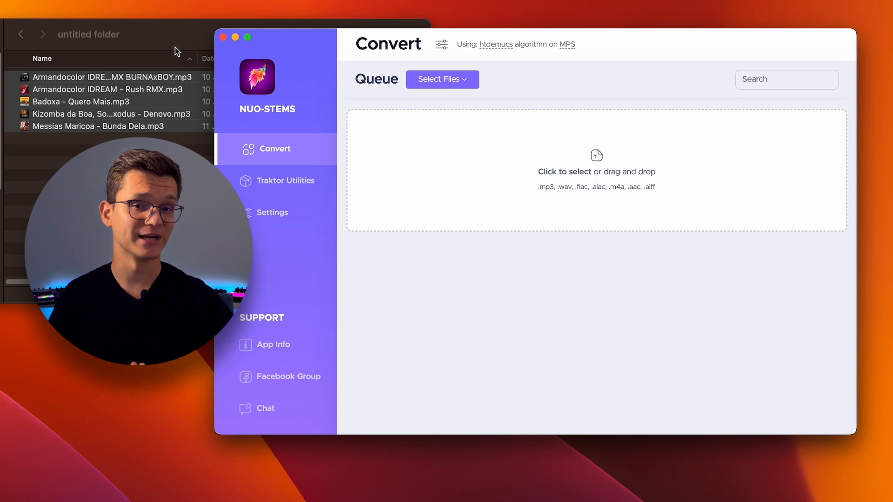
Step: Add the five mp3 tracks from the Finder folder to the conversion queue
{"action": "left_click_drag", "start_coordinate": [108, 101], "coordinate": [384, 168]}
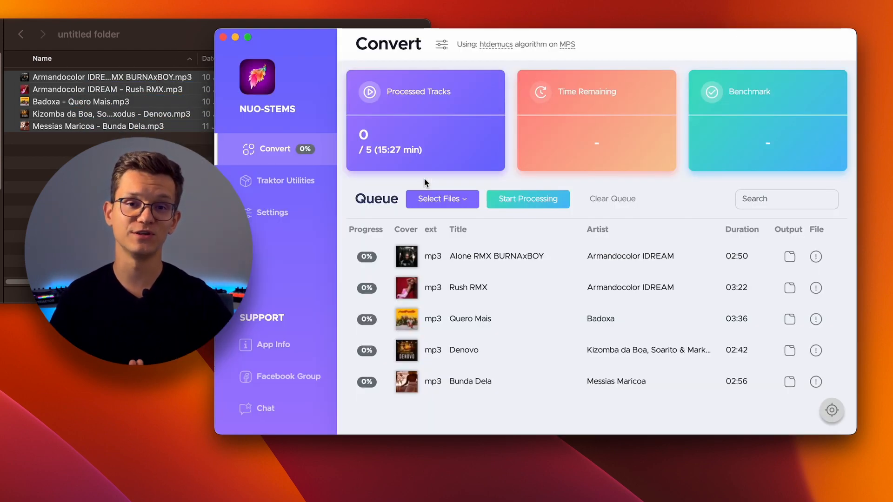
{"action": "mouse_move", "coordinate": [536, 207]}
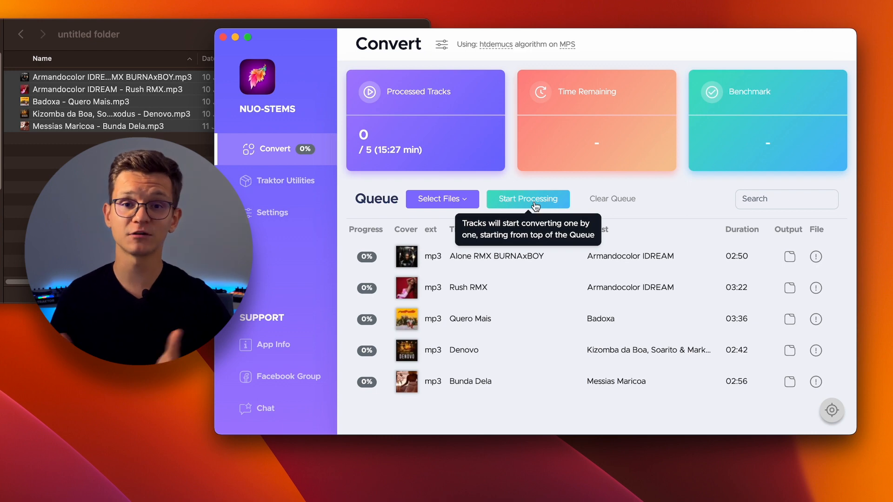
Step: Start processing the queue, bringing up the STEMS quality chooser with balanced htdemucs
{"action": "left_click", "coordinate": [527, 199]}
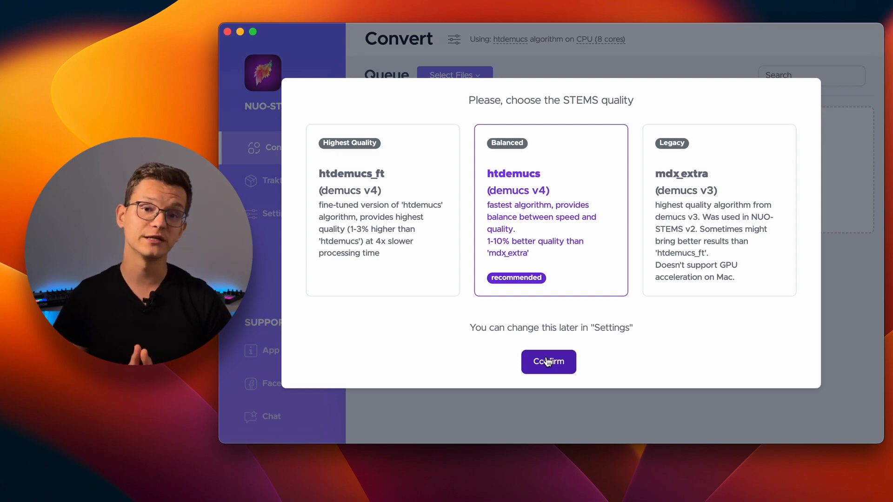
{"action": "left_click", "coordinate": [549, 362]}
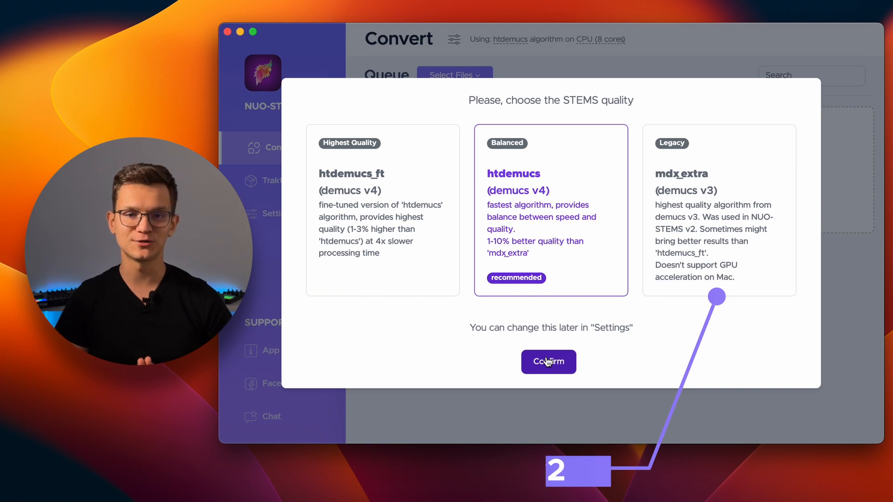
{"action": "left_click", "coordinate": [548, 362]}
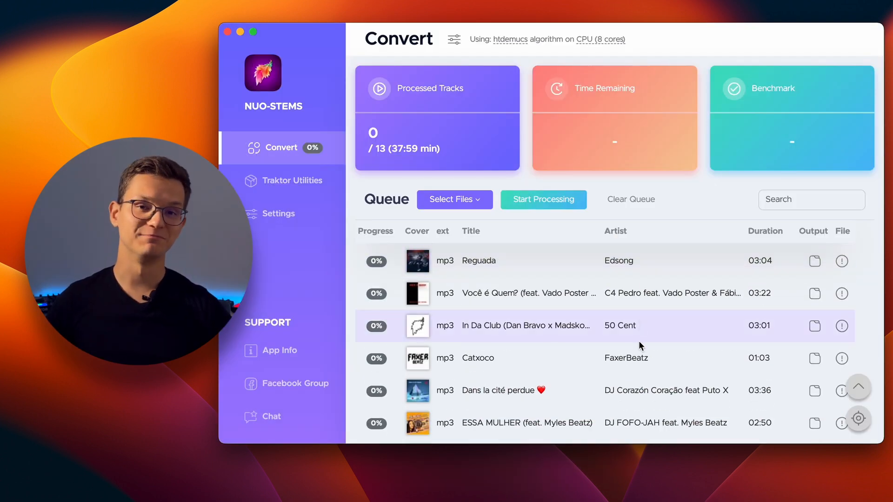
{"action": "scroll", "scroll_direction": "down", "scroll_amount": 3}
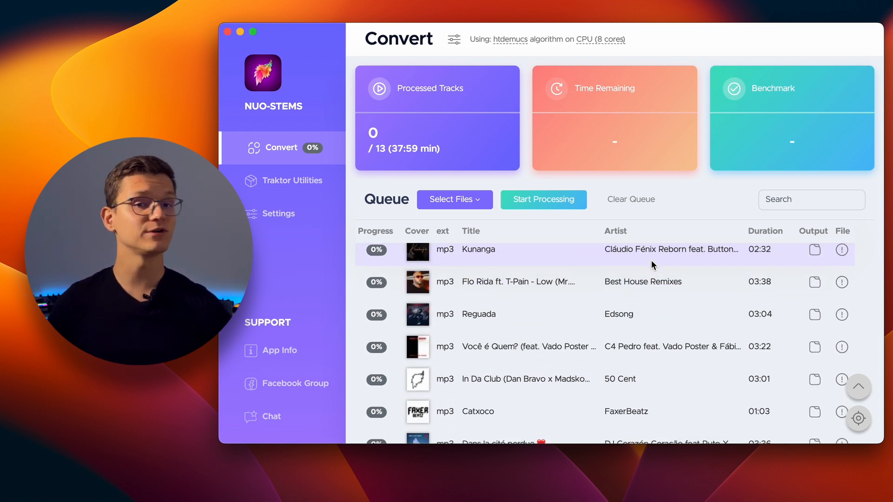
{"action": "scroll", "scroll_direction": "down", "scroll_amount": 3}
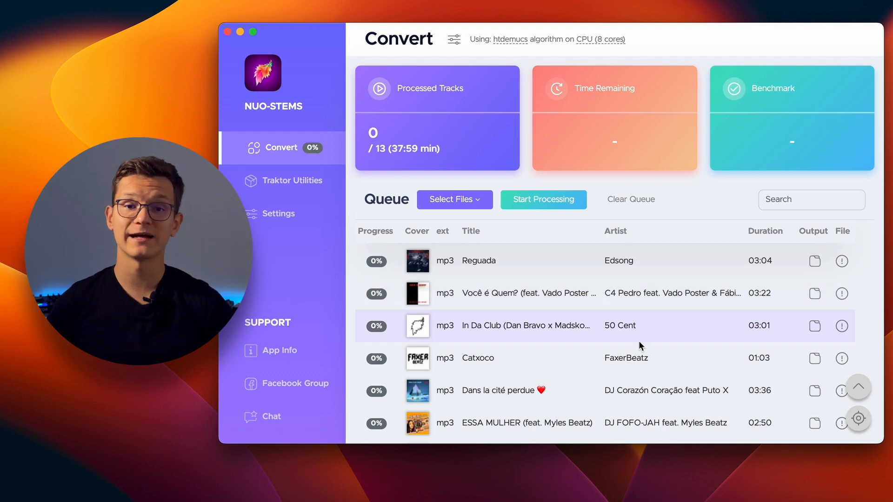
{"action": "scroll", "scroll_direction": "down", "scroll_amount": 3}
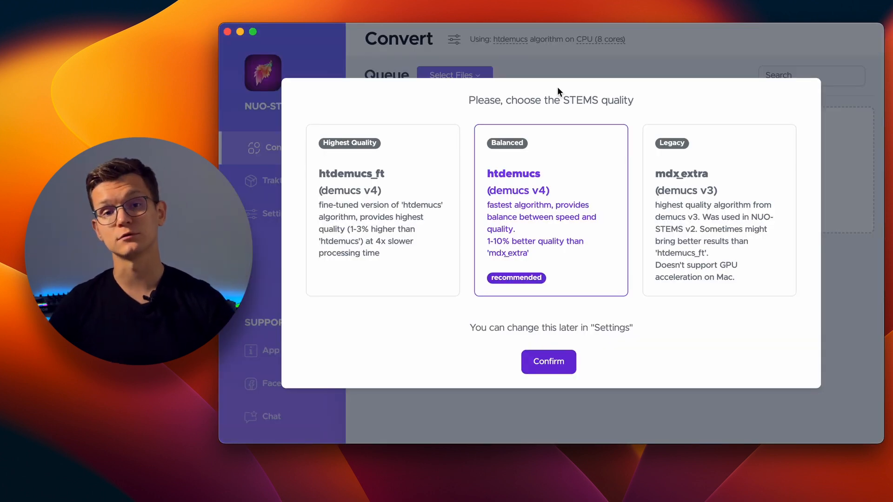
Step: Confirm balanced htdemucs quality and save stems beside the original tracks
{"action": "left_click", "coordinate": [548, 362]}
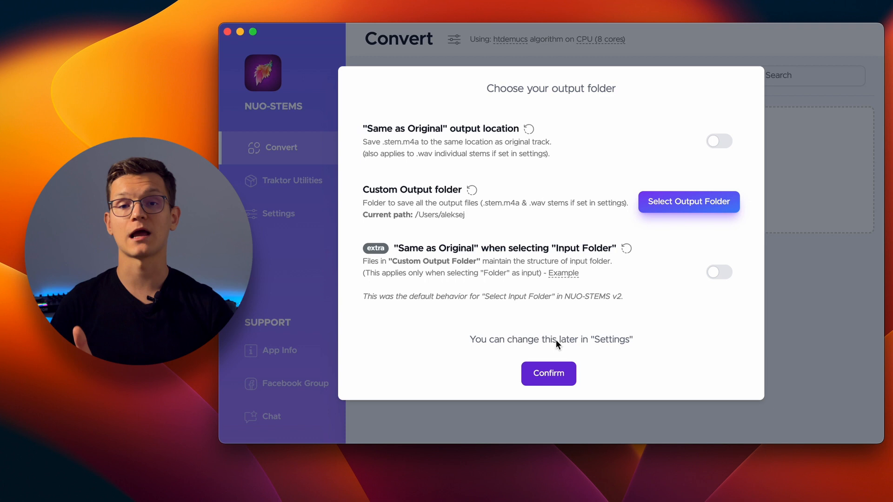
{"action": "mouse_move", "coordinate": [584, 282]}
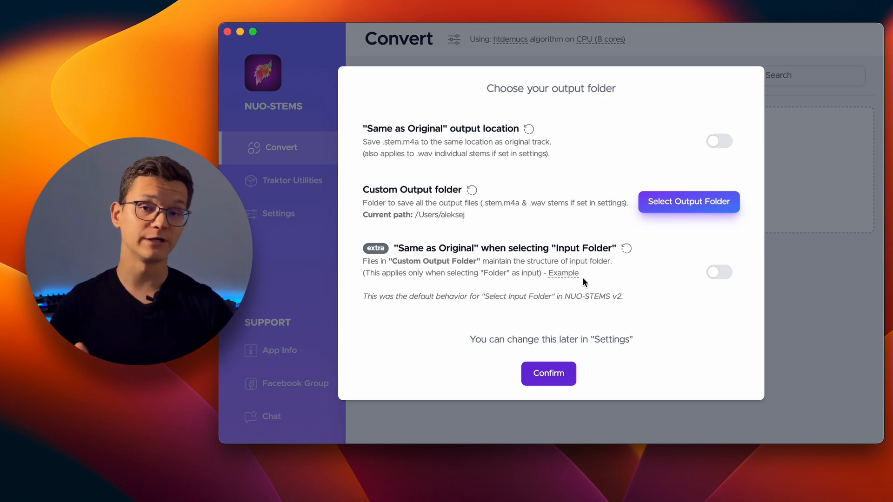
{"action": "mouse_move", "coordinate": [591, 222]}
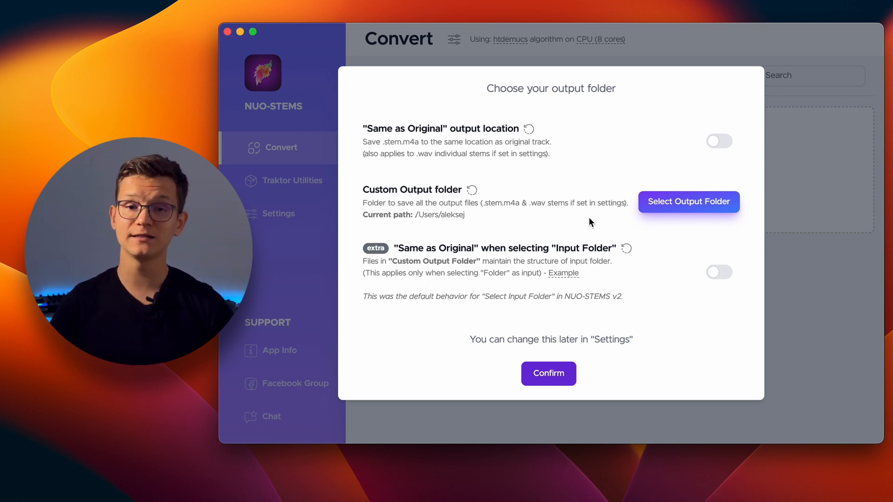
{"action": "left_click", "coordinate": [719, 142]}
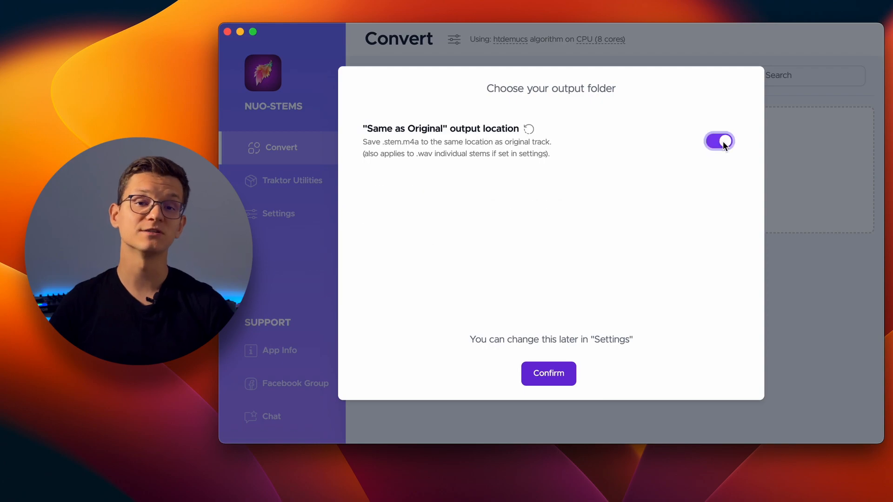
{"action": "left_click", "coordinate": [549, 374]}
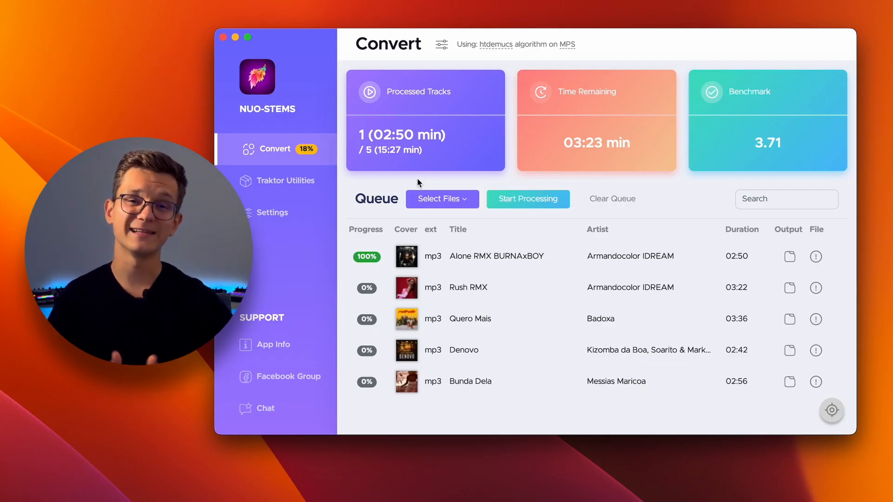
{"action": "mouse_move", "coordinate": [294, 216]}
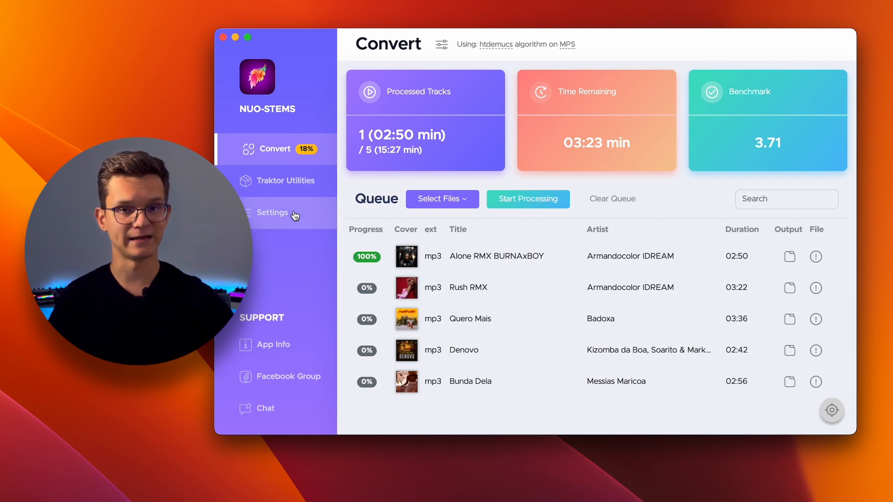
Step: In Settings, toggle the Same as Original output location on and back off
{"action": "left_click", "coordinate": [273, 212]}
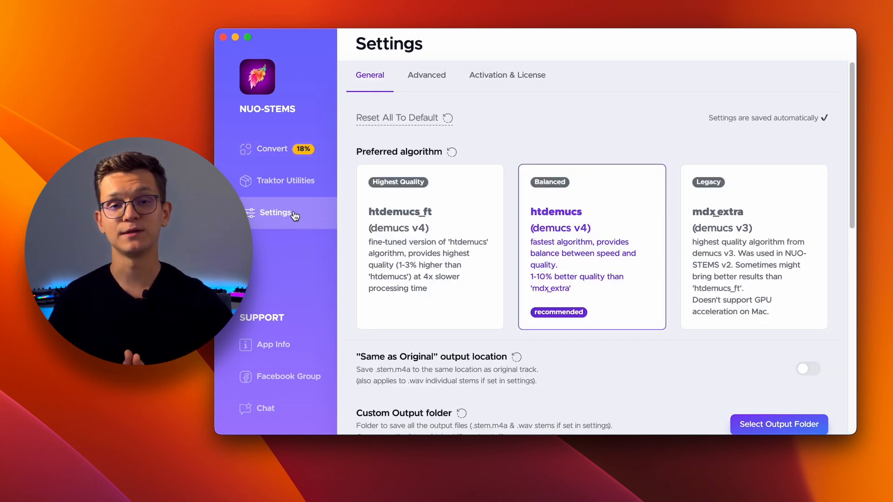
{"action": "scroll", "scroll_direction": "down", "scroll_amount": 3}
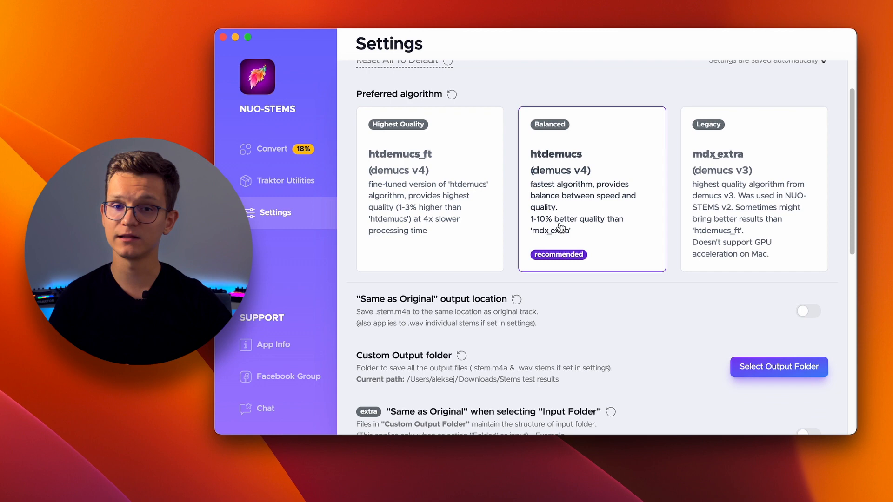
{"action": "scroll", "scroll_direction": "down", "scroll_amount": 3}
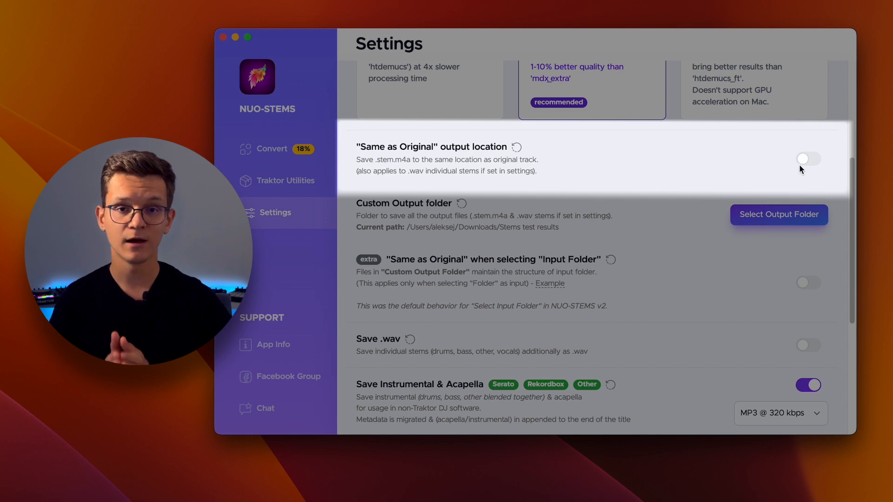
{"action": "left_click", "coordinate": [808, 158]}
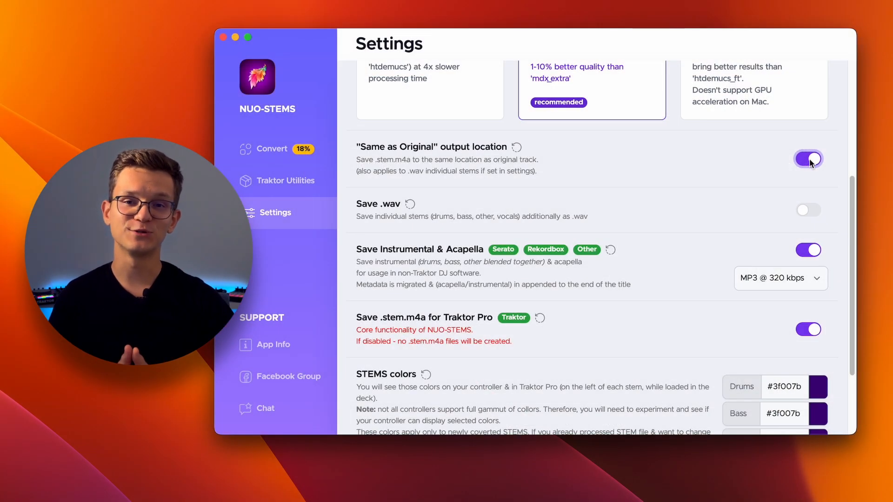
{"action": "left_click", "coordinate": [807, 158]}
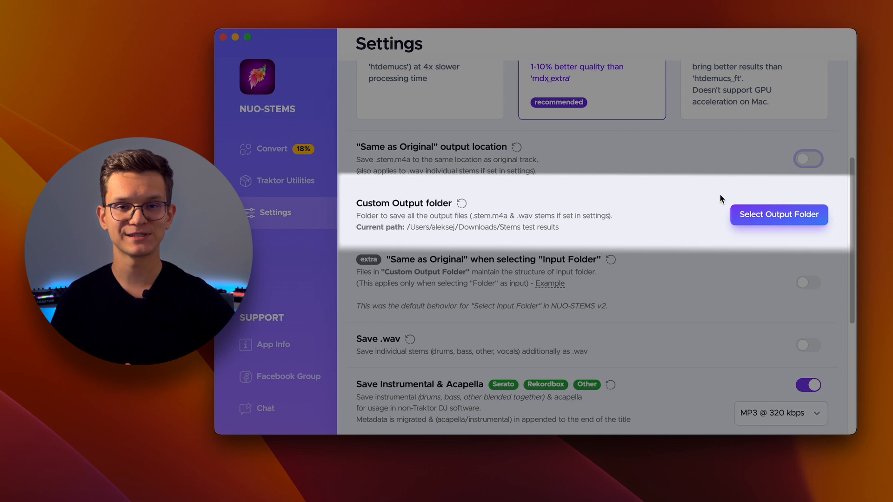
{"action": "mouse_move", "coordinate": [699, 218]}
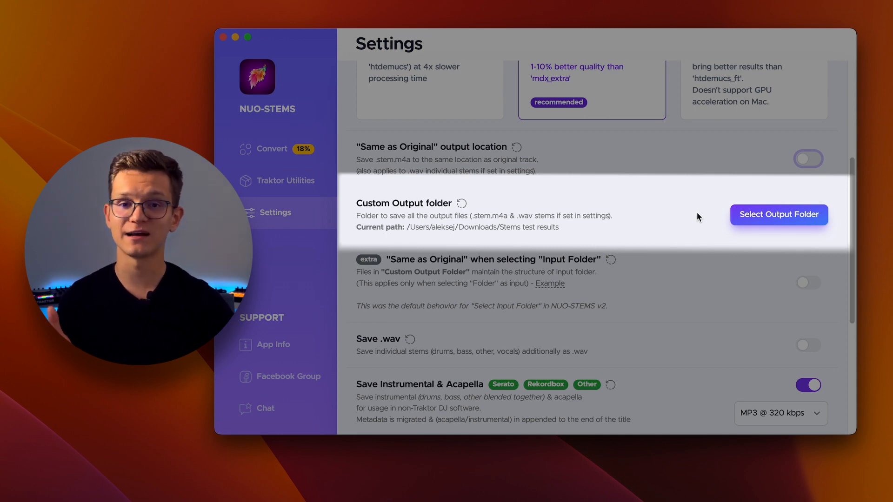
{"action": "mouse_move", "coordinate": [721, 216]}
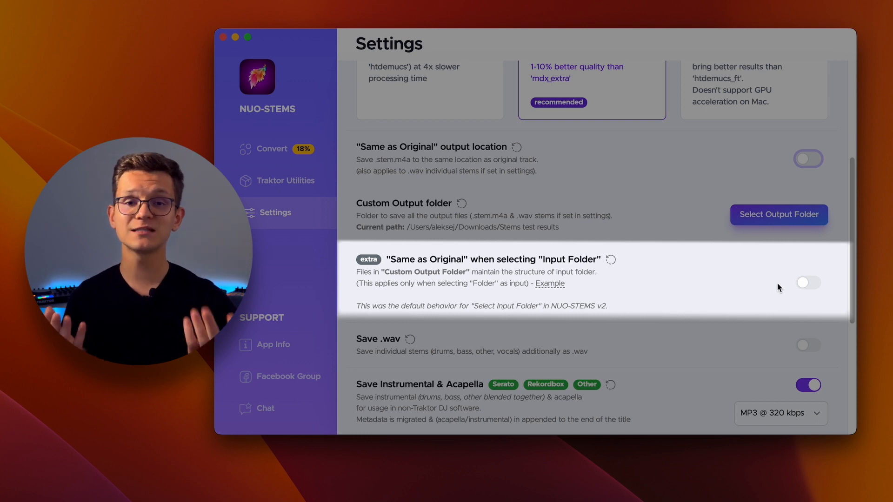
Step: Enable Same as Original when selecting Input Folder, then return to Convert
{"action": "left_click", "coordinate": [808, 283]}
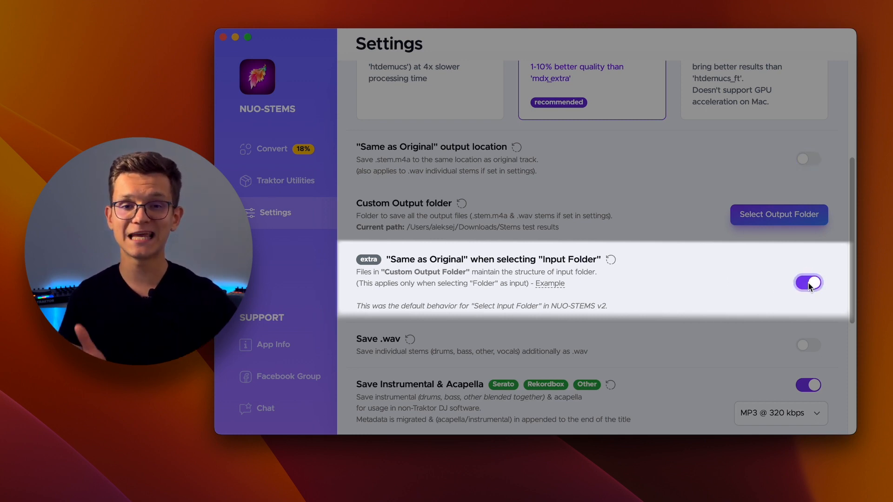
{"action": "left_click", "coordinate": [550, 283]}
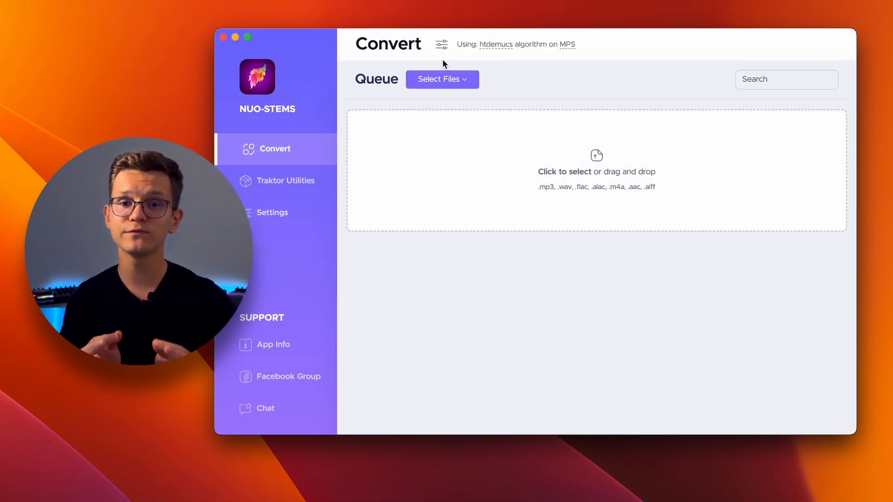
Step: Add a whole folder of thirteen tracks to the conversion queue
{"action": "left_click", "coordinate": [443, 79]}
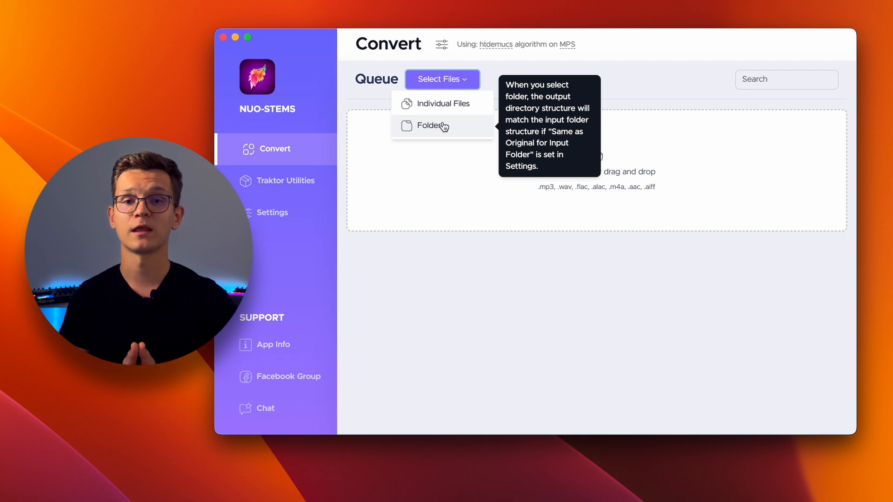
{"action": "left_click", "coordinate": [429, 127]}
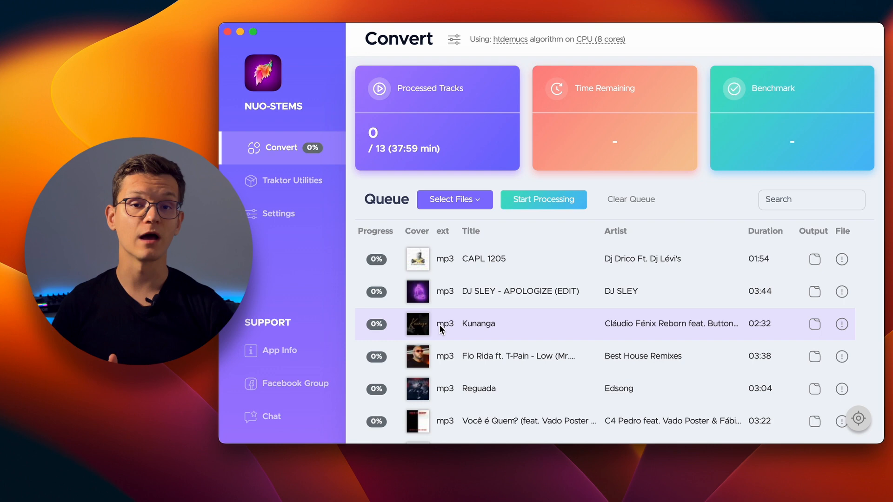
{"action": "mouse_move", "coordinate": [550, 322]}
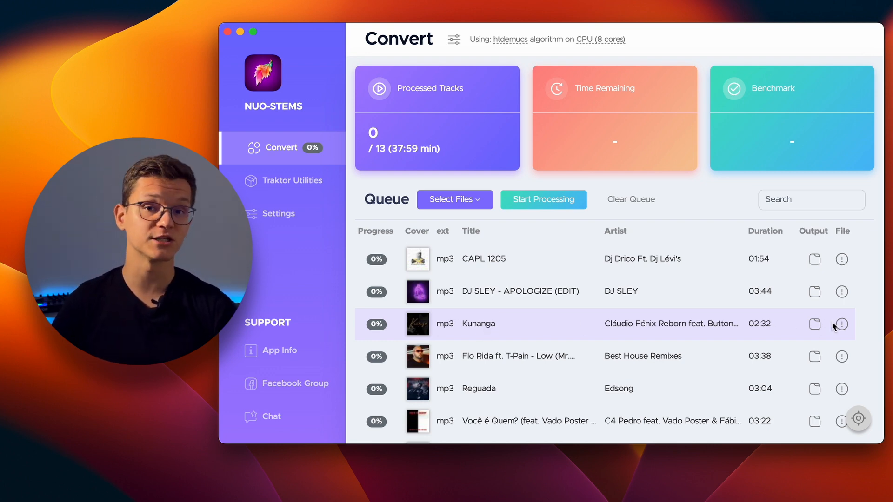
{"action": "mouse_move", "coordinate": [679, 321]}
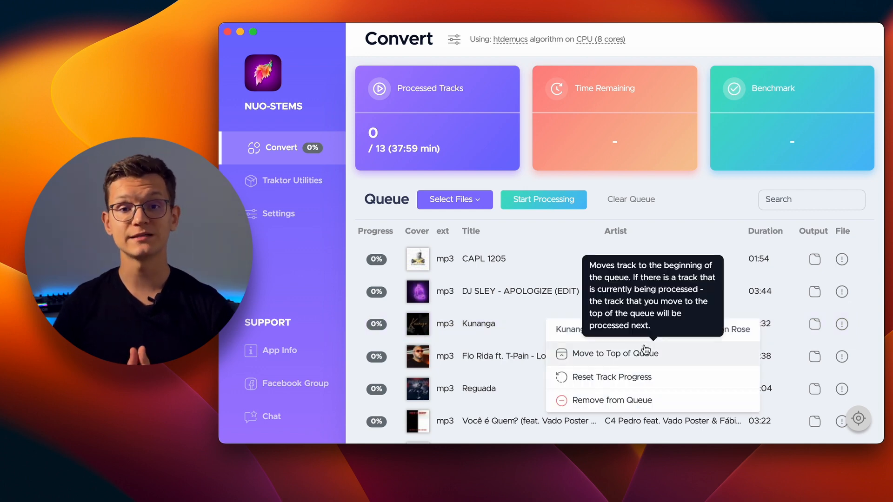
{"action": "mouse_move", "coordinate": [640, 403]}
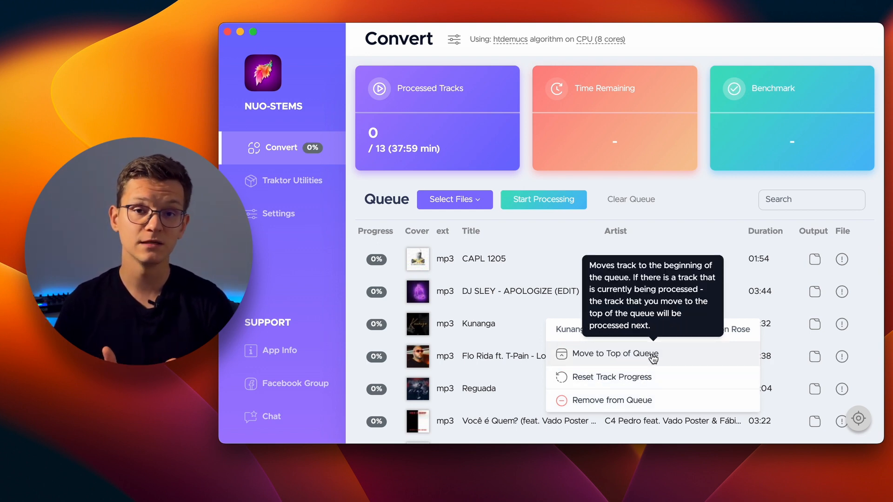
{"action": "mouse_move", "coordinate": [656, 381]}
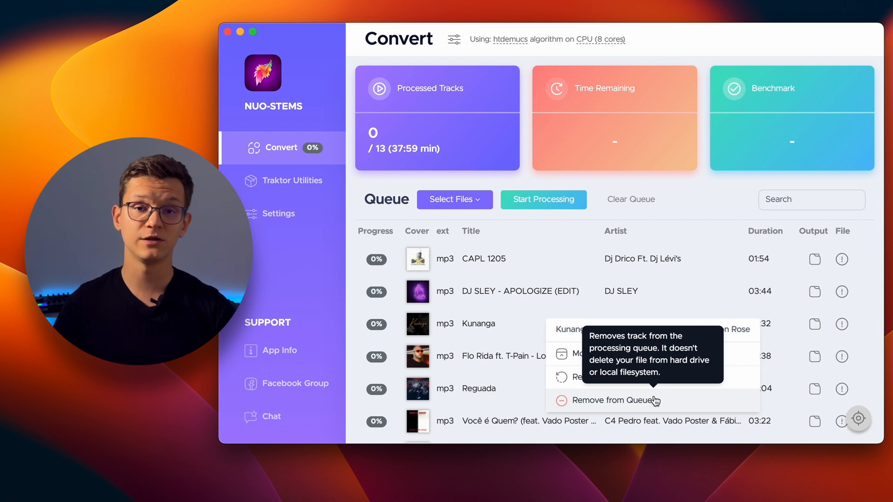
Step: Review the 13 queued tracks, hovering the Kunanga track's remove control
{"action": "left_click", "coordinate": [631, 199]}
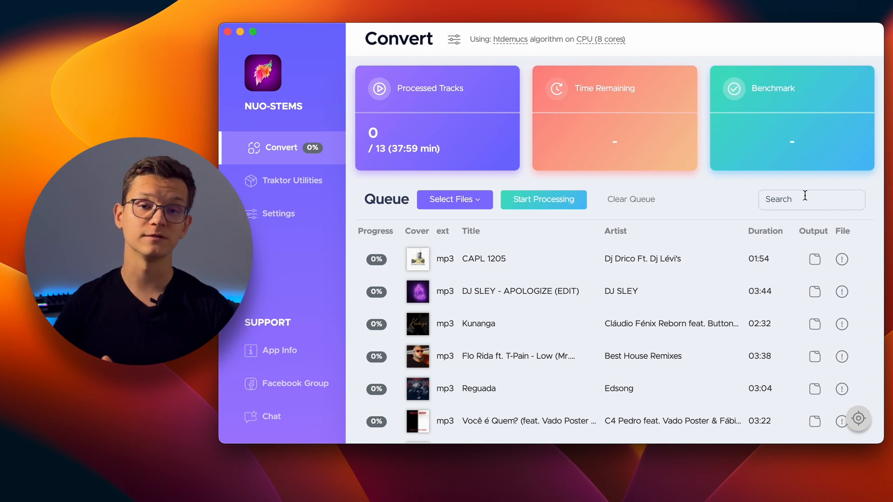
Step: Start converting the 13 queued tracks
{"action": "left_click", "coordinate": [544, 199]}
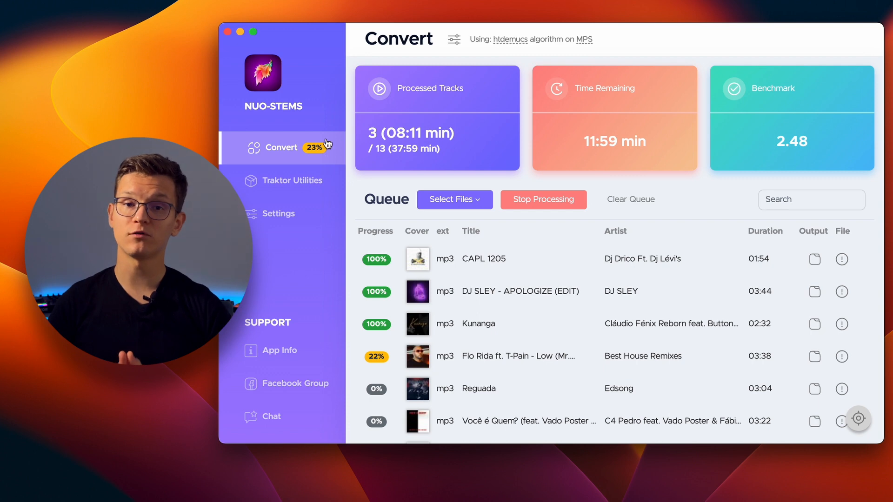
{"action": "mouse_move", "coordinate": [298, 153]}
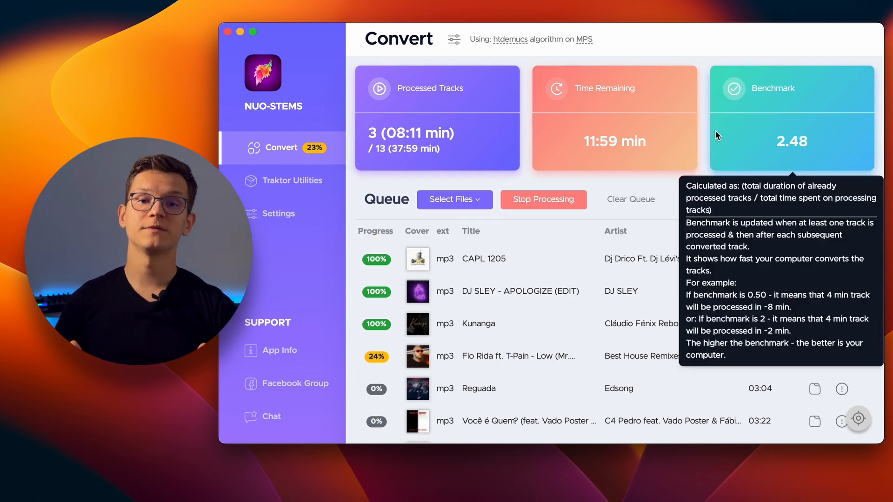
{"action": "mouse_move", "coordinate": [574, 115]}
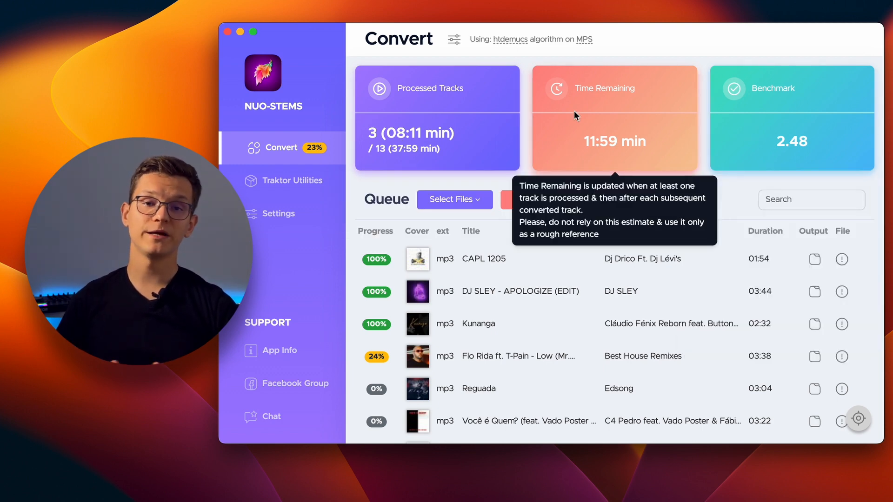
{"action": "mouse_move", "coordinate": [469, 108]}
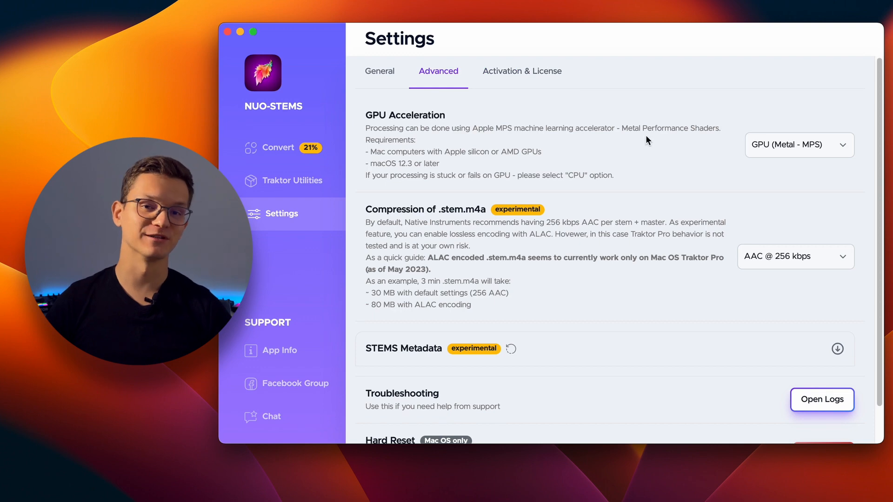
Step: Try CPU acceleration, switch back to GPU (Metal - MPS), and return to Convert
{"action": "left_click", "coordinate": [799, 144]}
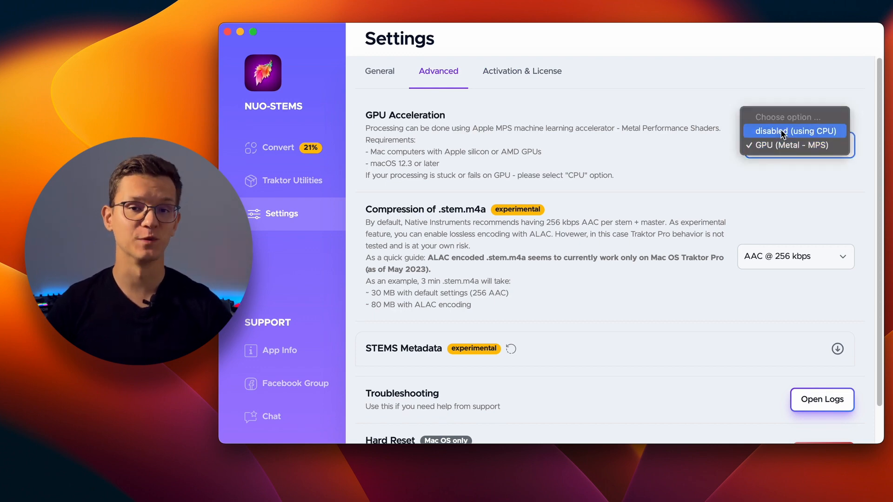
{"action": "left_click", "coordinate": [796, 130]}
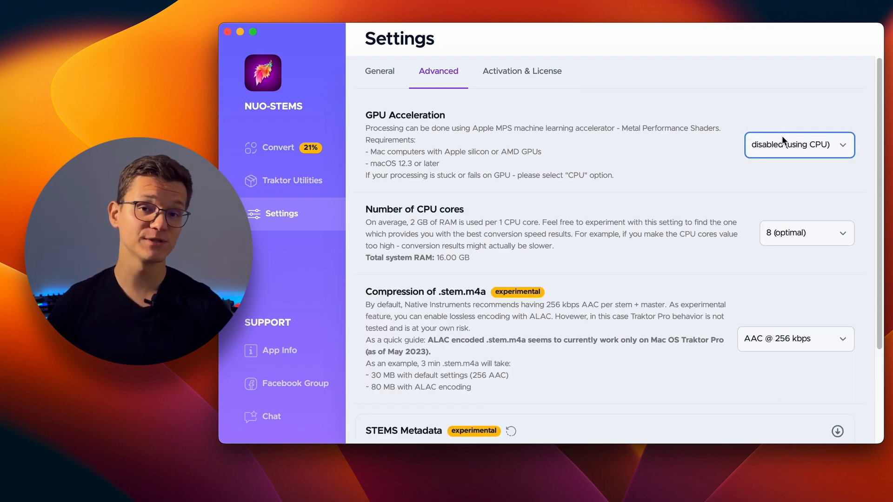
{"action": "left_click", "coordinate": [800, 144]}
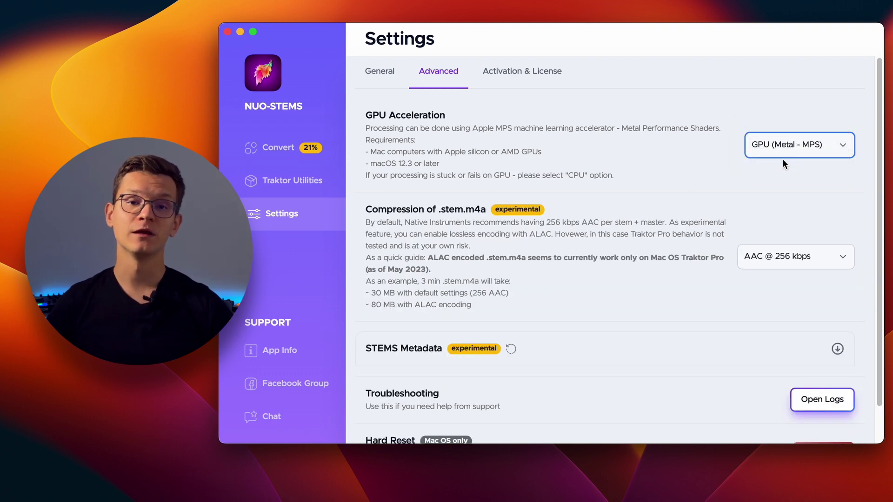
{"action": "mouse_move", "coordinate": [732, 163]}
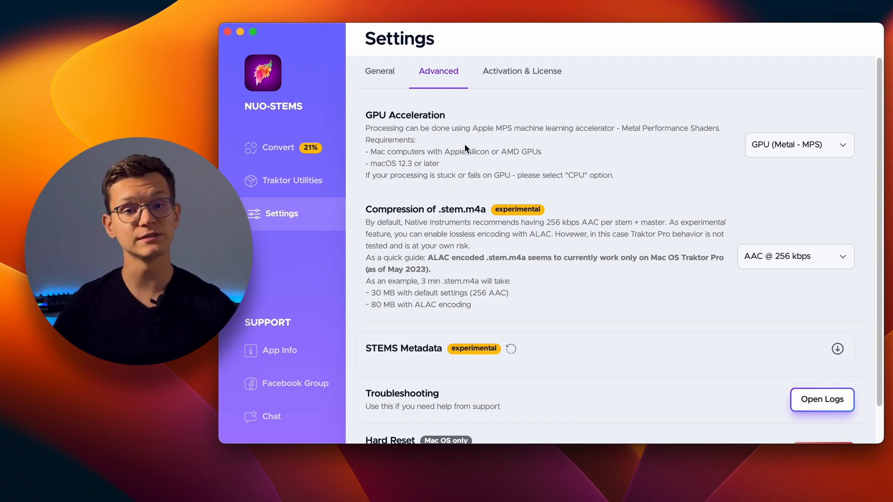
{"action": "mouse_move", "coordinate": [449, 160]}
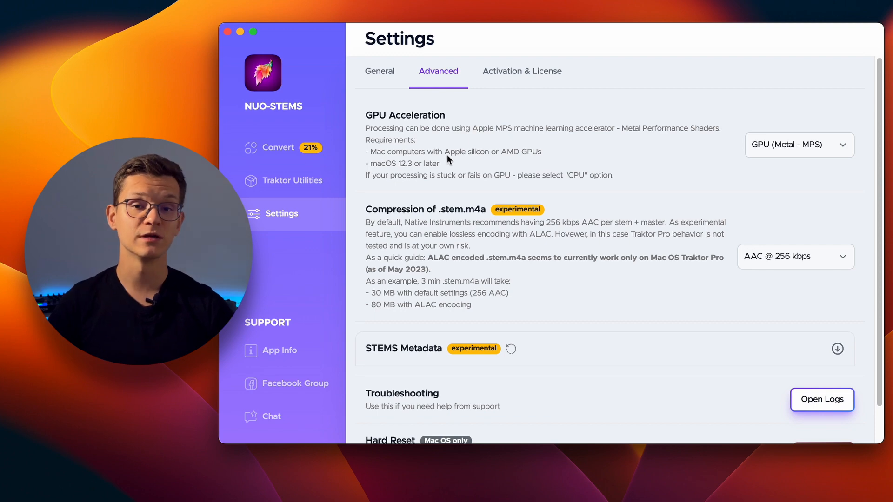
{"action": "mouse_move", "coordinate": [364, 164]}
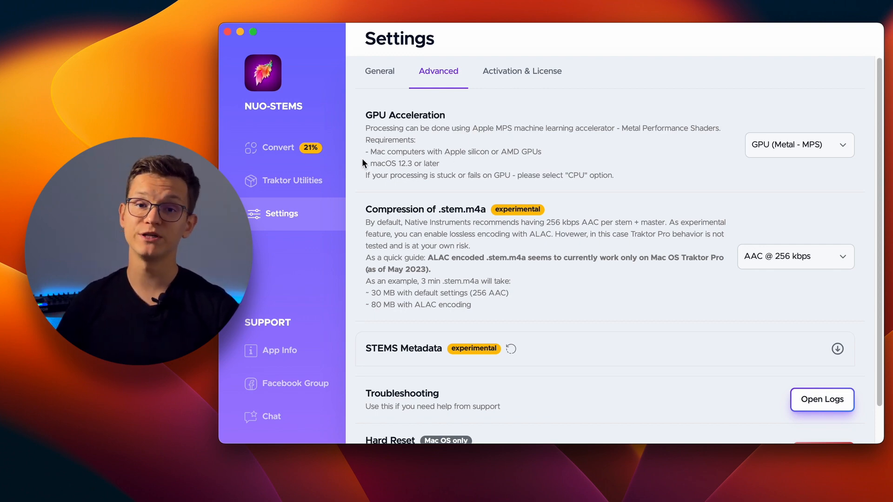
{"action": "left_click", "coordinate": [278, 147]}
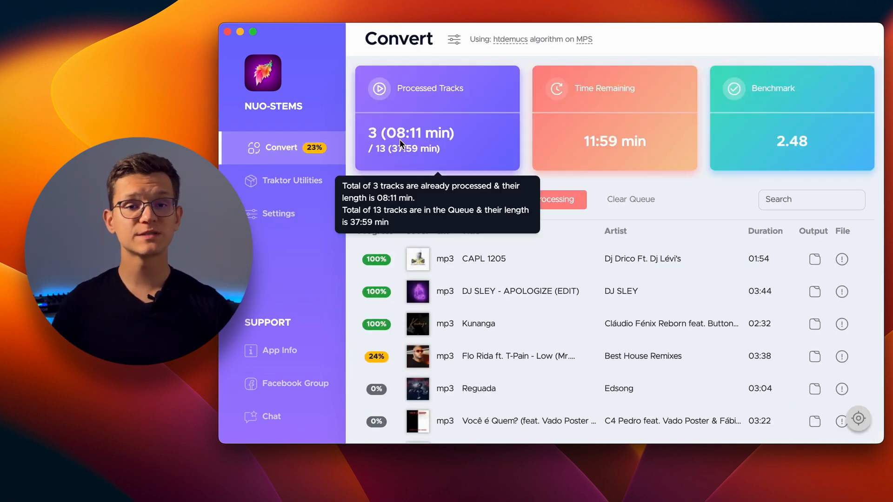
{"action": "mouse_move", "coordinate": [578, 145]}
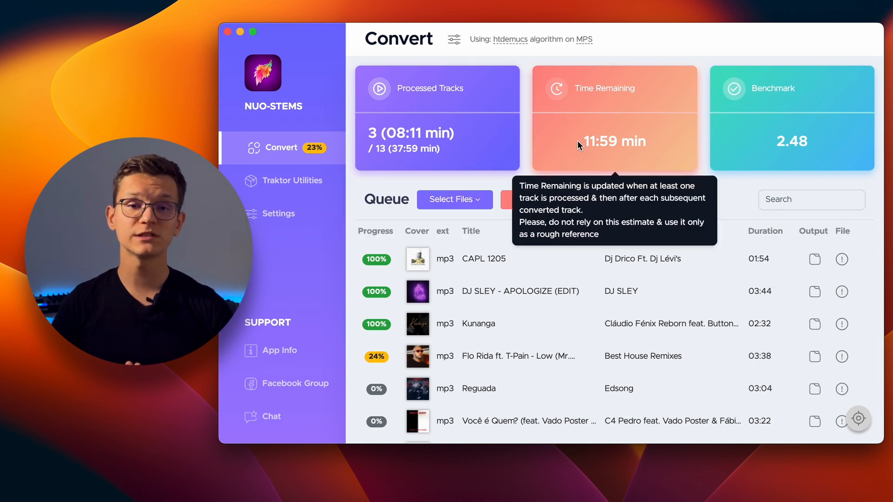
{"action": "mouse_move", "coordinate": [733, 129]}
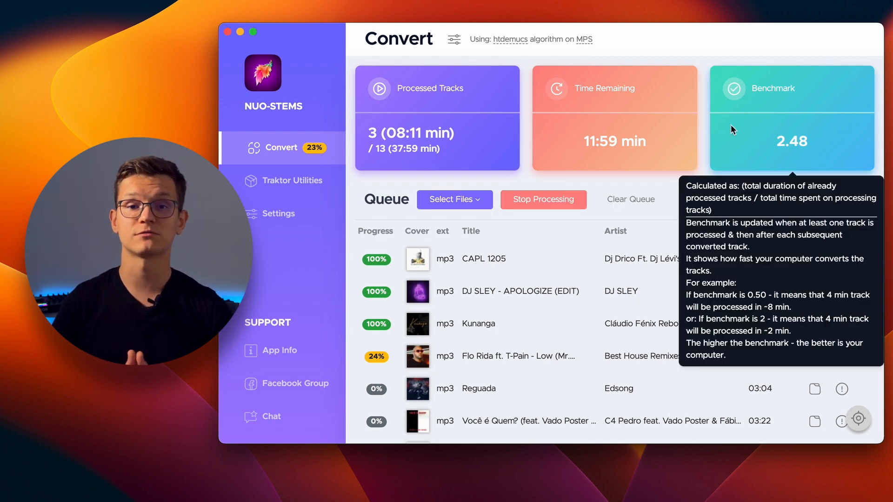
{"action": "mouse_move", "coordinate": [469, 108]}
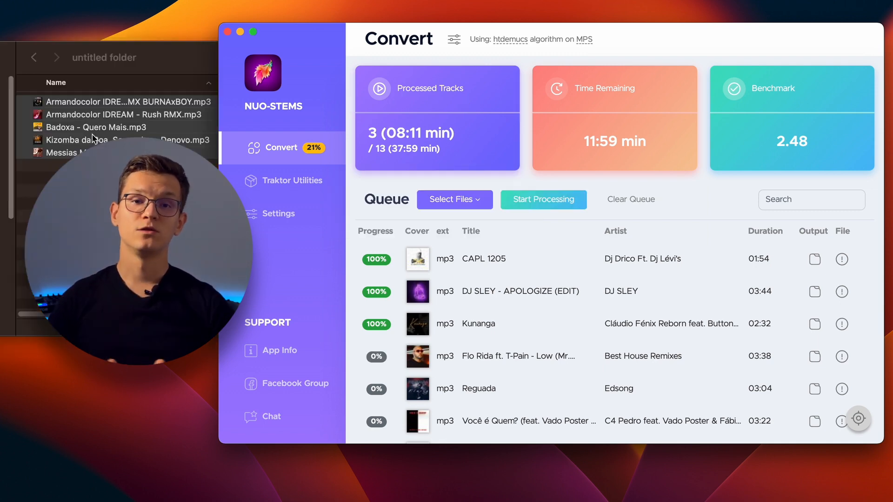
Step: Drop five more MP3 files from another Finder folder onto the stopped queue
{"action": "left_click_drag", "start_coordinate": [113, 125], "coordinate": [424, 217]}
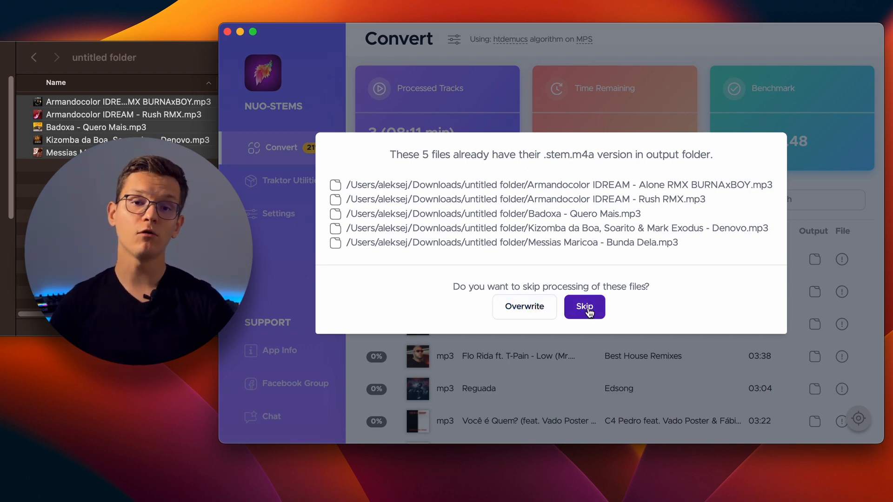
Step: Skip already-converted files, queue new tracks at the bottom, download the update, and show Settings
{"action": "left_click", "coordinate": [584, 307]}
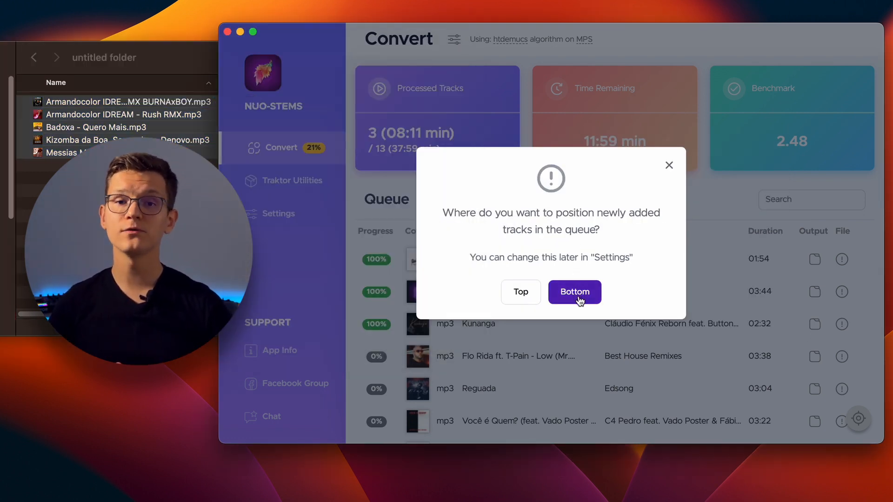
{"action": "left_click", "coordinate": [575, 292]}
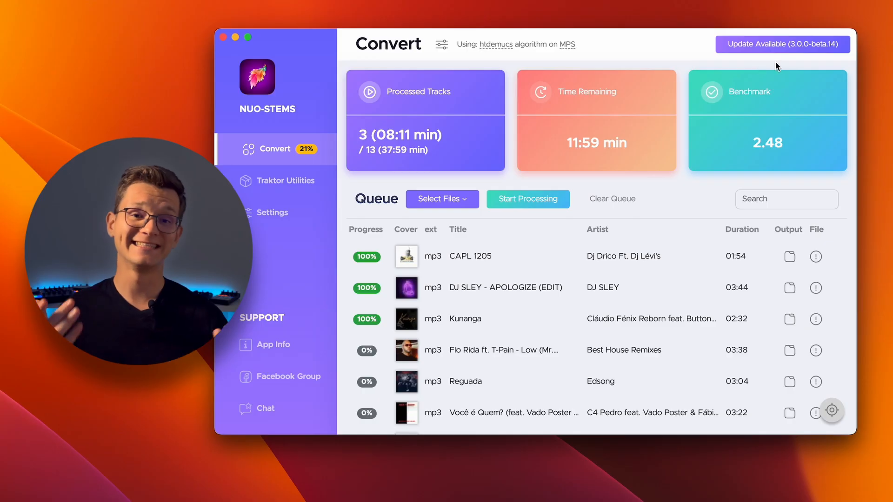
{"action": "left_click", "coordinate": [782, 44]}
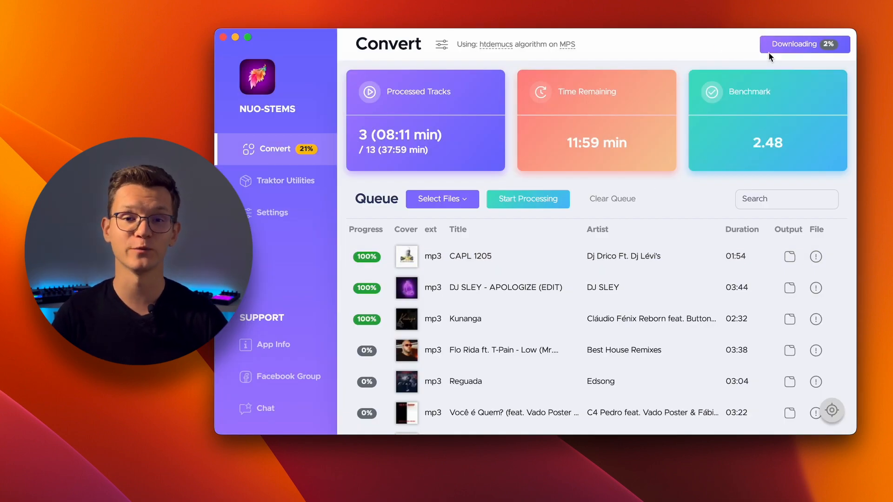
{"action": "left_click", "coordinate": [273, 212]}
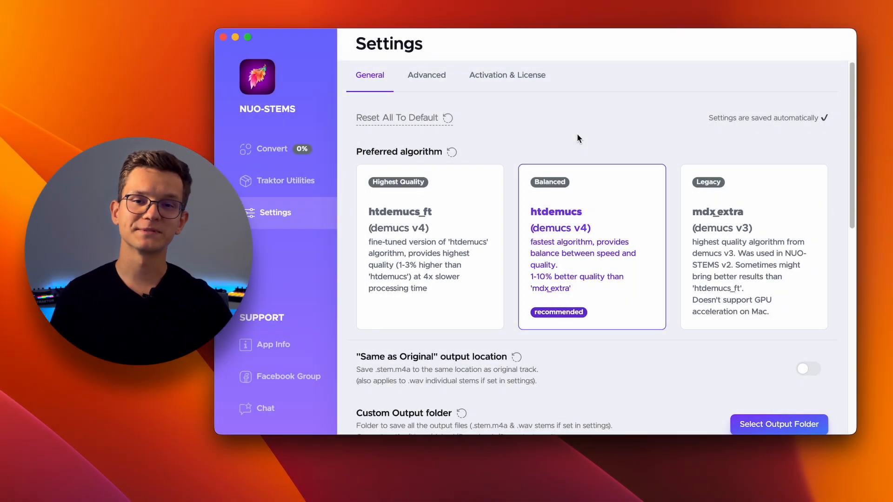
Step: Enable saving individual .wav stems in the General settings
{"action": "scroll", "scroll_direction": "down", "scroll_amount": 3}
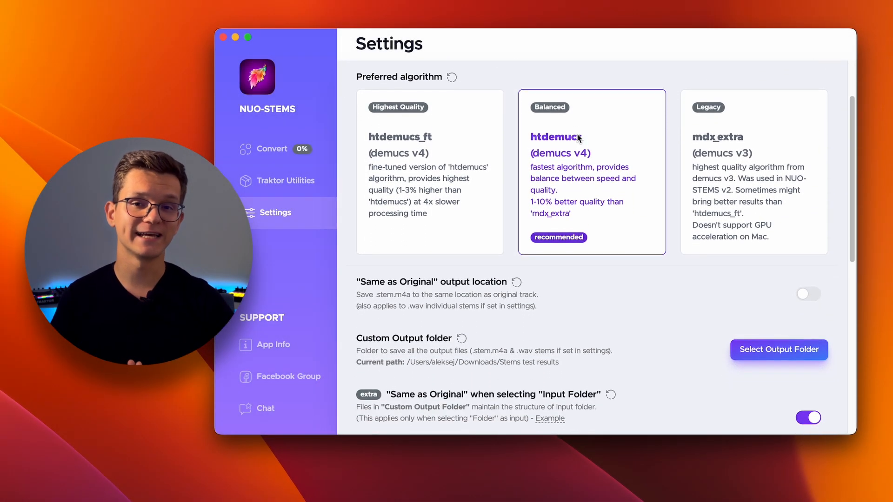
{"action": "scroll", "scroll_direction": "down", "scroll_amount": 3}
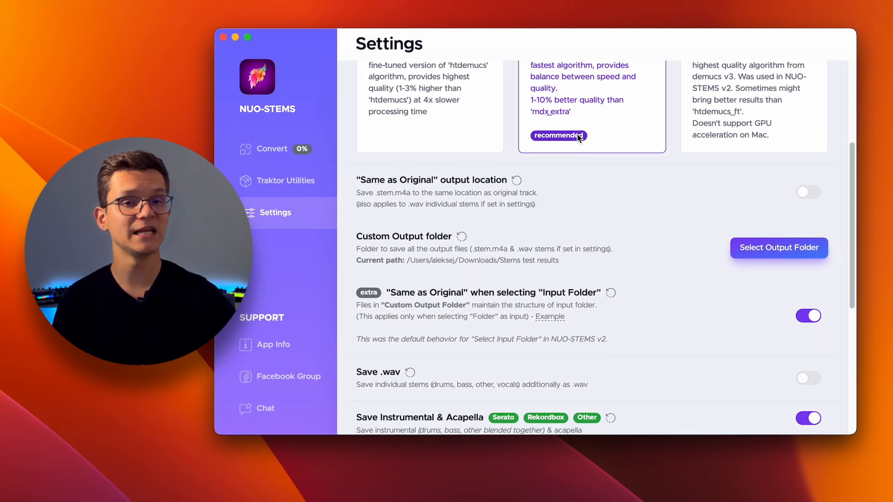
{"action": "scroll", "scroll_direction": "down", "scroll_amount": 3}
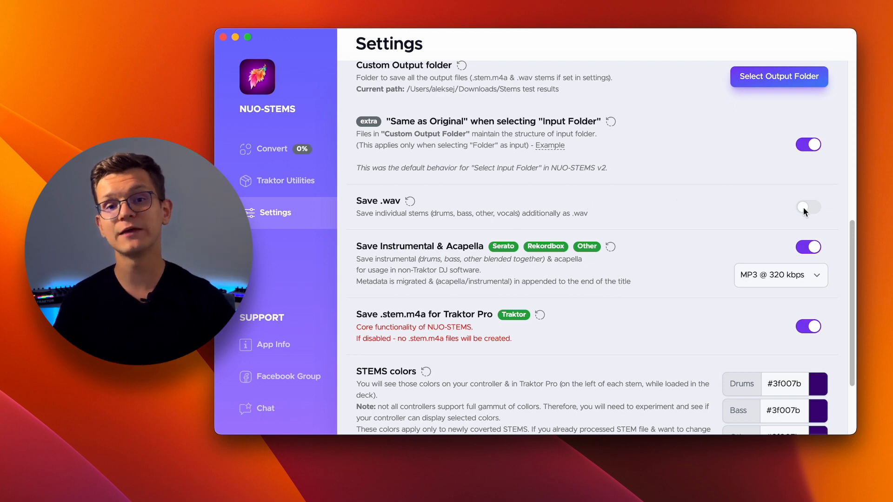
{"action": "left_click", "coordinate": [808, 208]}
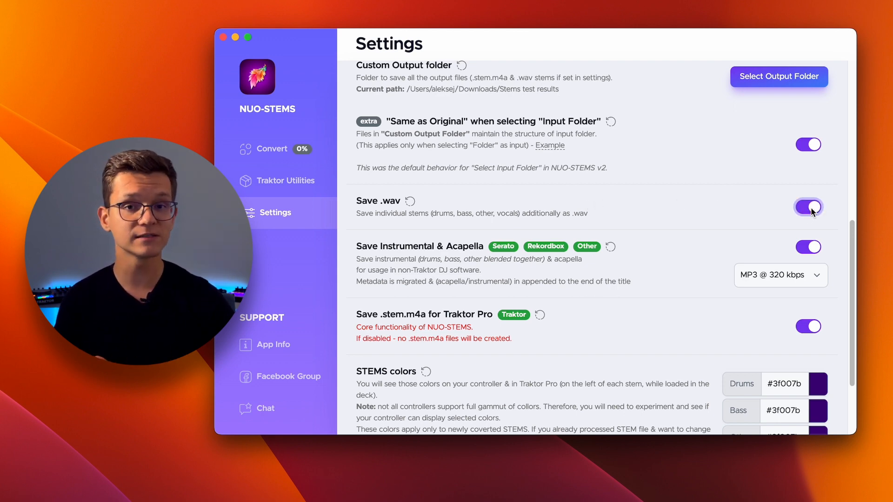
{"action": "left_click", "coordinate": [809, 248]}
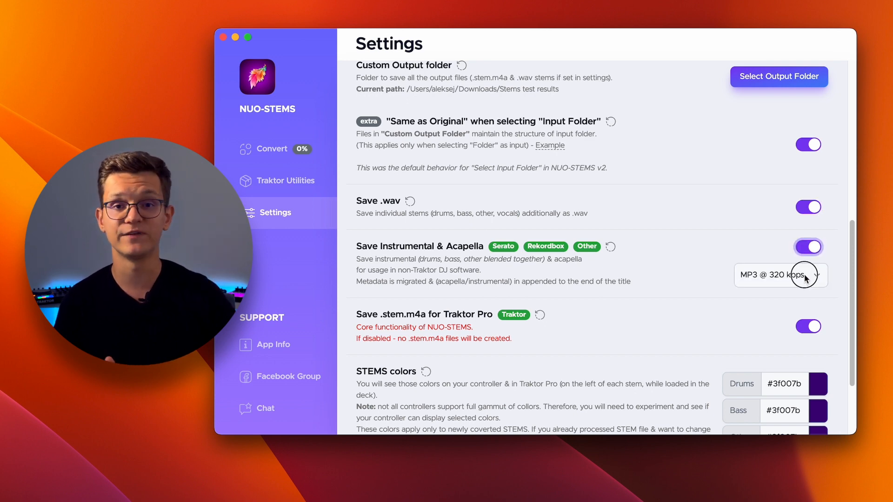
Step: Toggle Save Instrumental & Acapella off and back on and check its format dropdown
{"action": "left_click", "coordinate": [782, 276]}
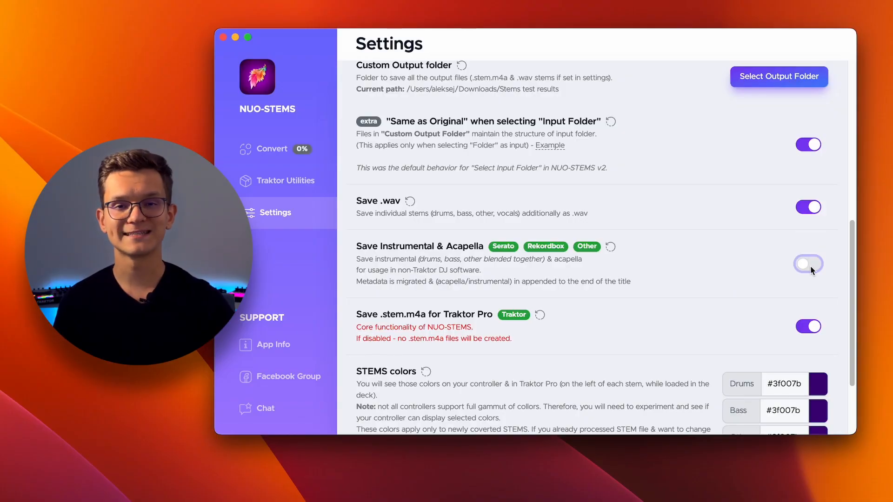
{"action": "left_click", "coordinate": [807, 264]}
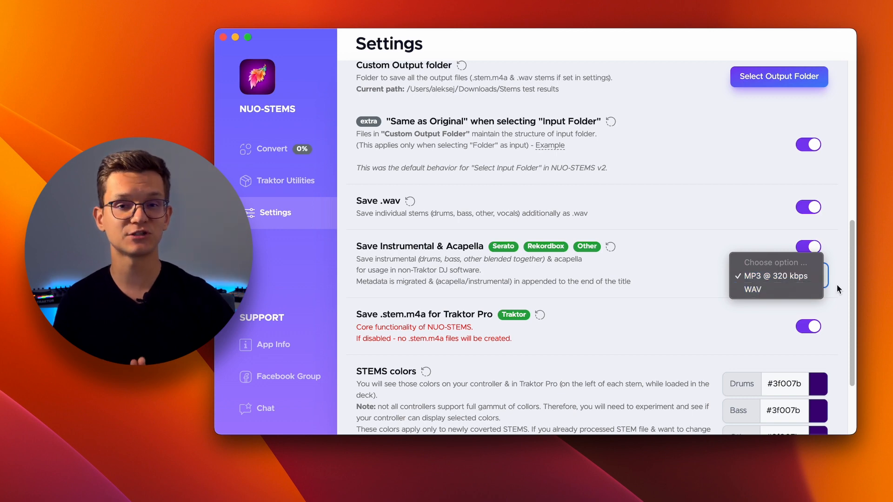
{"action": "left_click", "coordinate": [771, 276]}
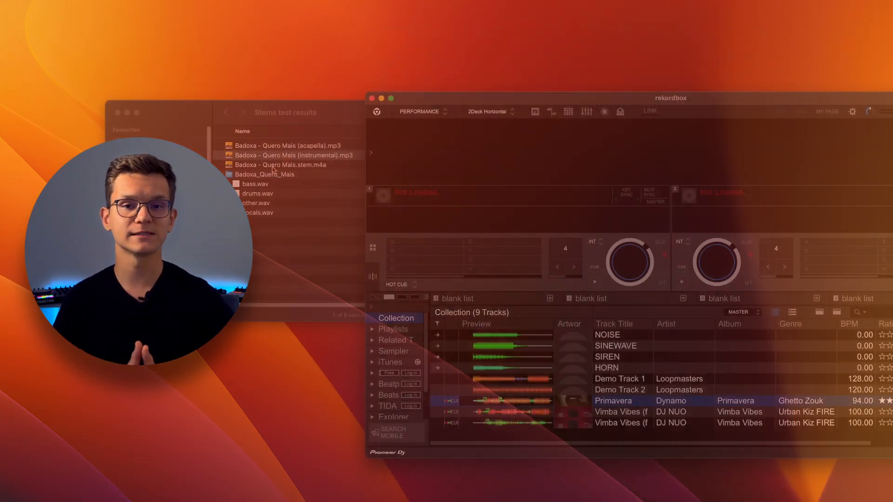
Step: Drag the converted Badoxa - Quero Mais exports from the results folder into the rekordbox Collection
{"action": "left_click_drag", "start_coordinate": [294, 155], "coordinate": [468, 207]}
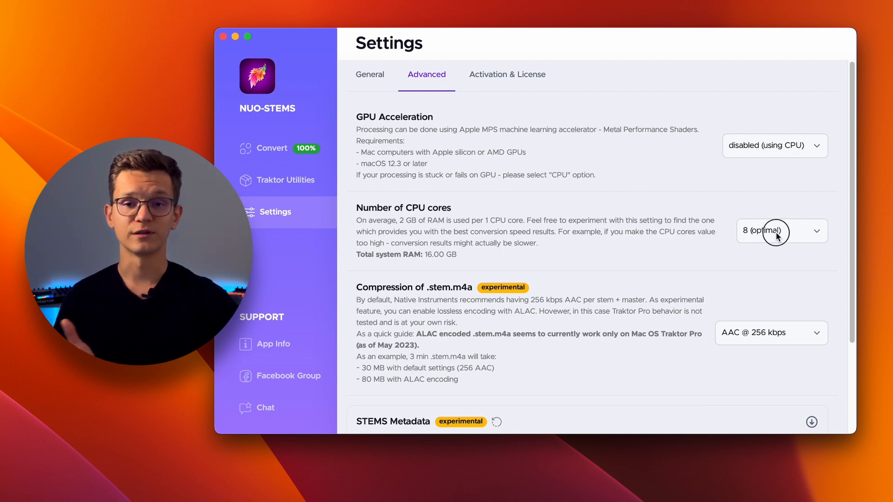
Step: Review GPU acceleration choices and keep .stem.m4a compression at AAC @ 256 kbps after trying ALAC
{"action": "left_click", "coordinate": [782, 230]}
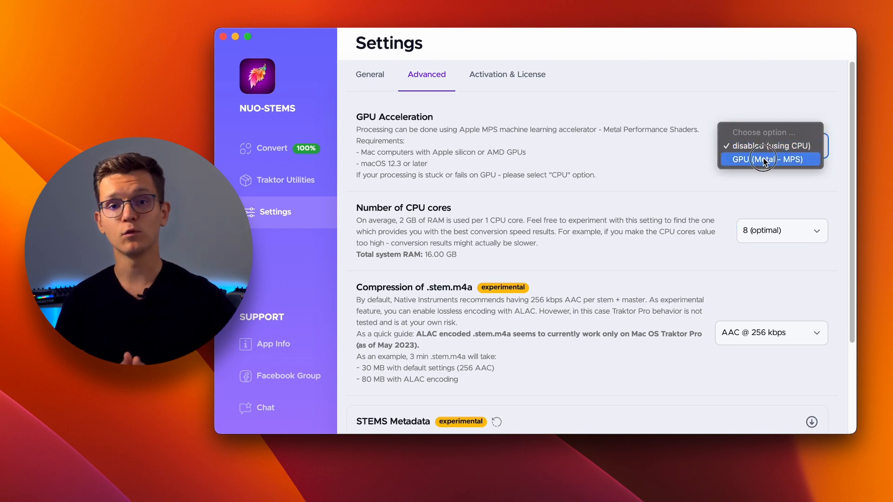
{"action": "left_click", "coordinate": [765, 160]}
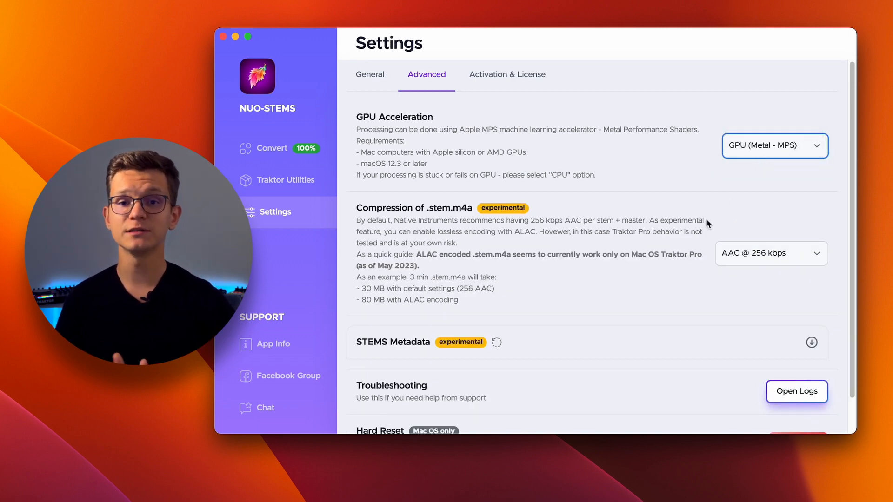
{"action": "left_click", "coordinate": [772, 253]}
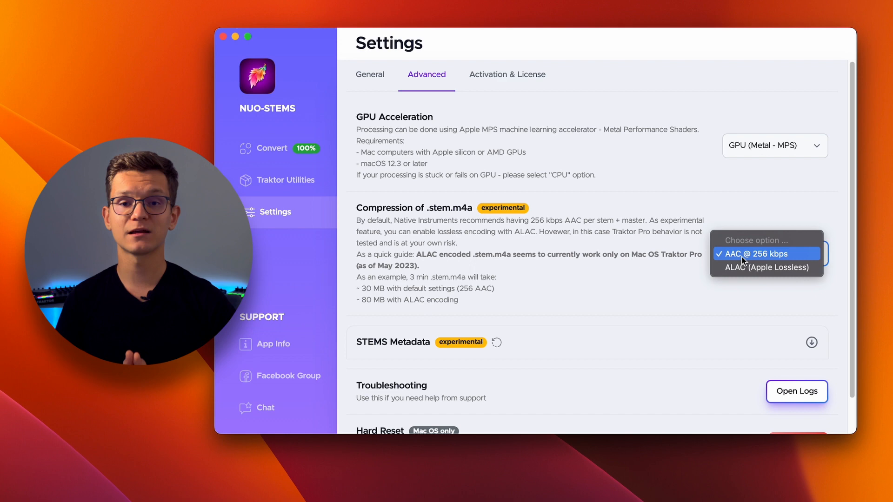
{"action": "left_click", "coordinate": [767, 268]}
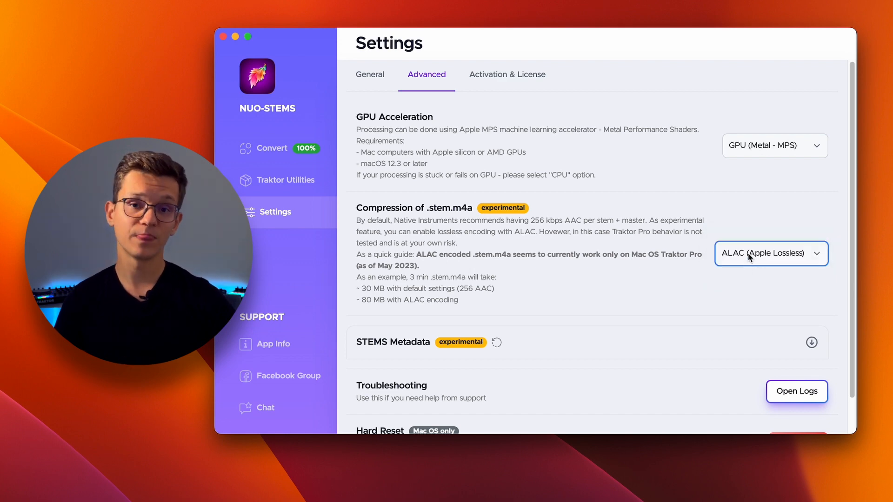
{"action": "left_click", "coordinate": [771, 253]}
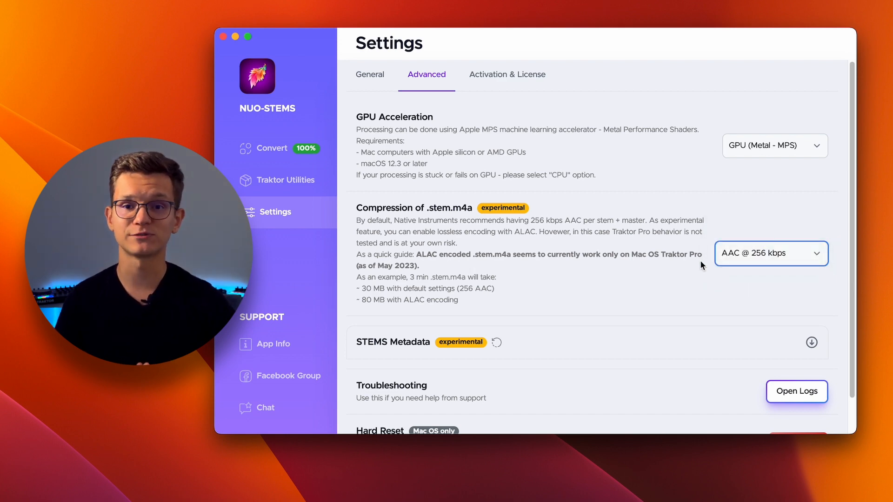
Step: Expand the STEMS Metadata settings to show the compressor values
{"action": "scroll", "scroll_direction": "down", "scroll_amount": 3}
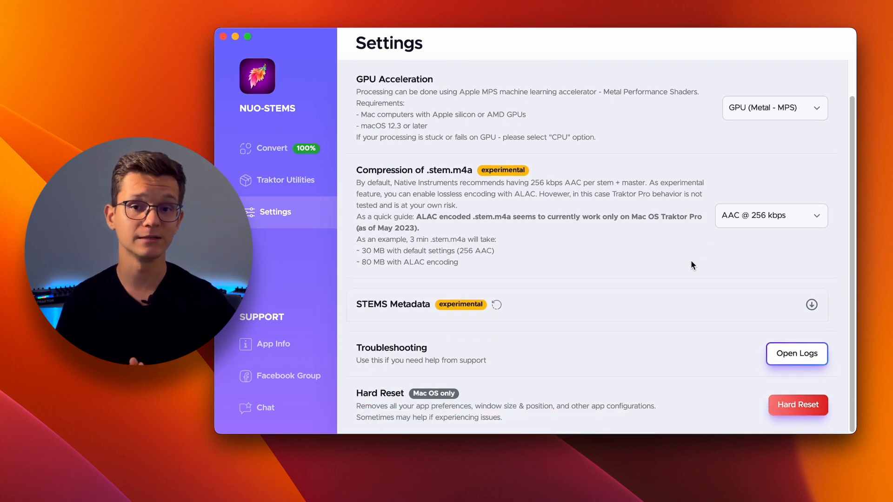
{"action": "left_click", "coordinate": [811, 304]}
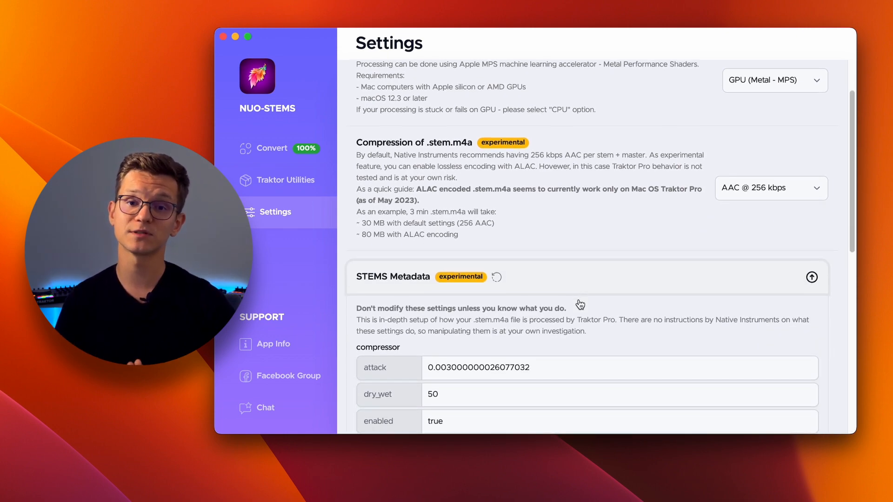
{"action": "scroll", "scroll_direction": "down", "scroll_amount": 3}
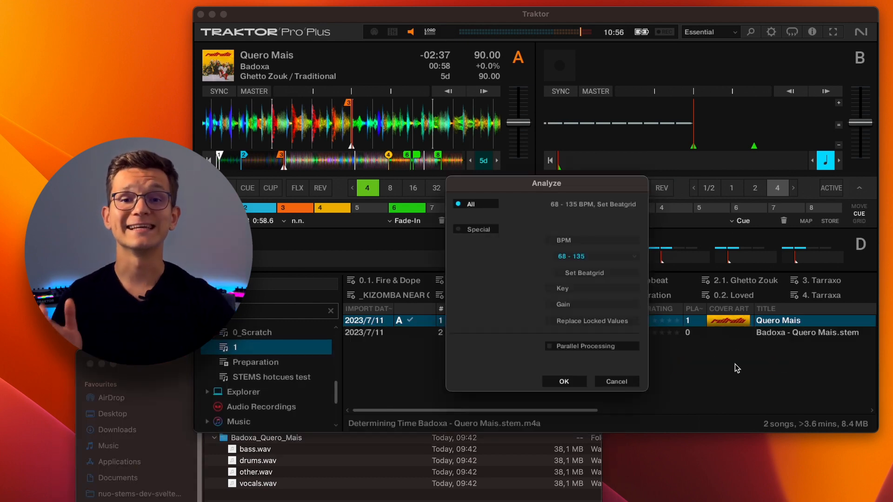
Step: Start analysing the new Badoxa - Quero Mais.stem track in Traktor
{"action": "left_click", "coordinate": [564, 381]}
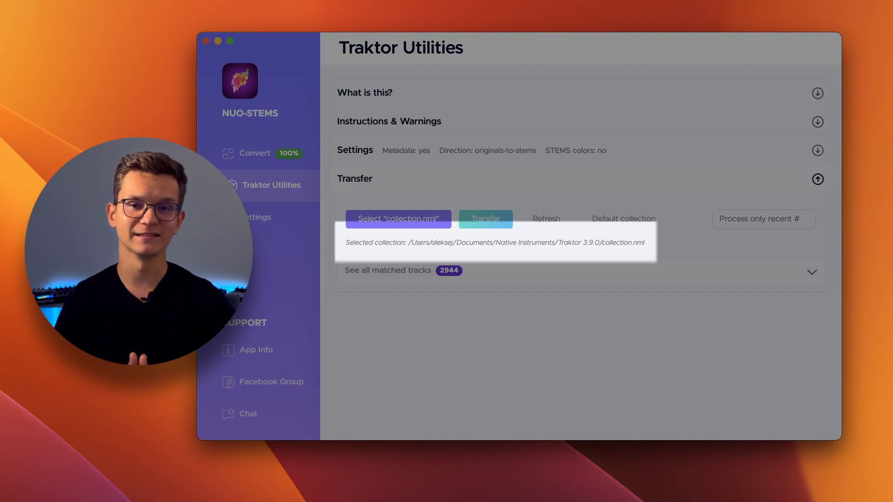
Step: Check the collection path in Traktor Utilities and go to the STEMS colors settings
{"action": "left_click", "coordinate": [398, 218]}
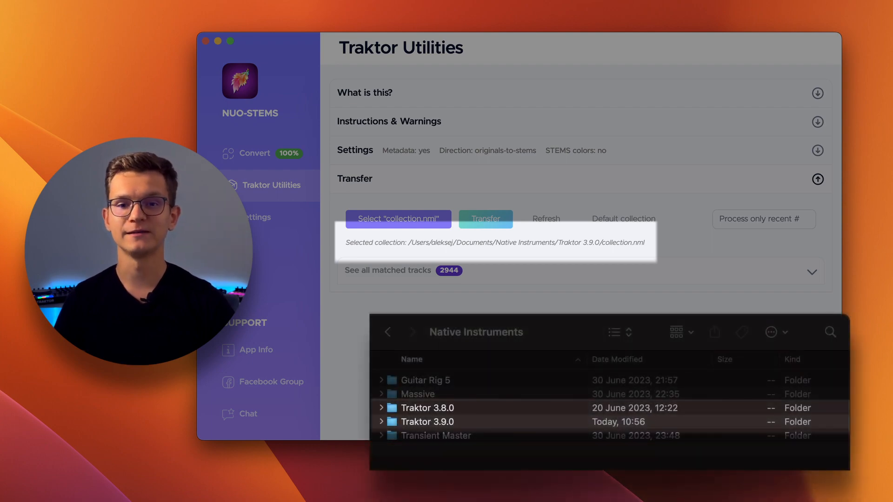
{"action": "left_click", "coordinate": [485, 218]}
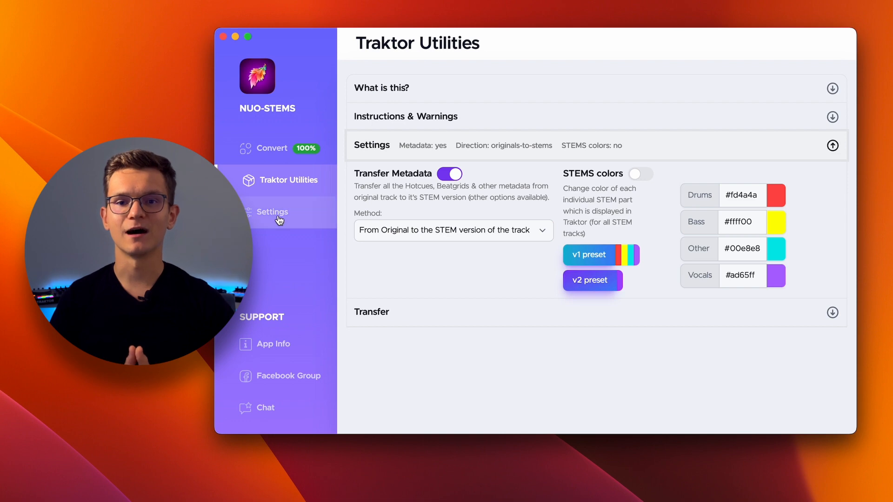
{"action": "left_click", "coordinate": [275, 212]}
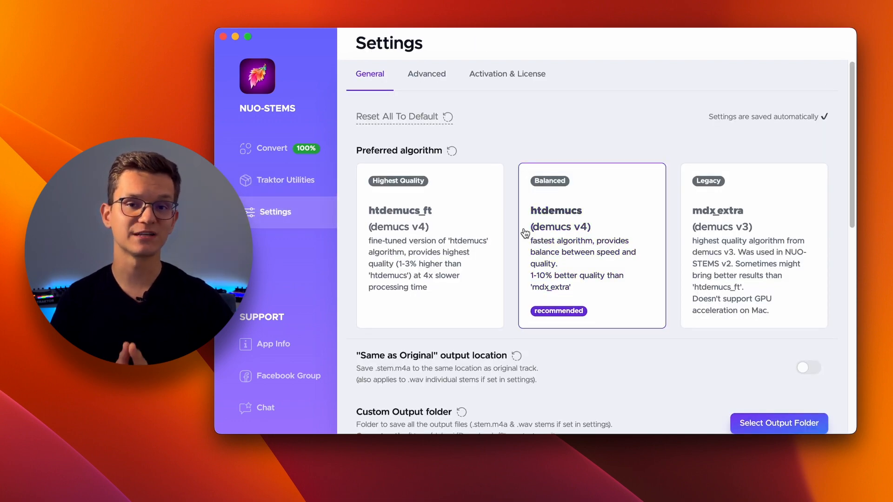
{"action": "scroll", "scroll_direction": "down", "scroll_amount": 3}
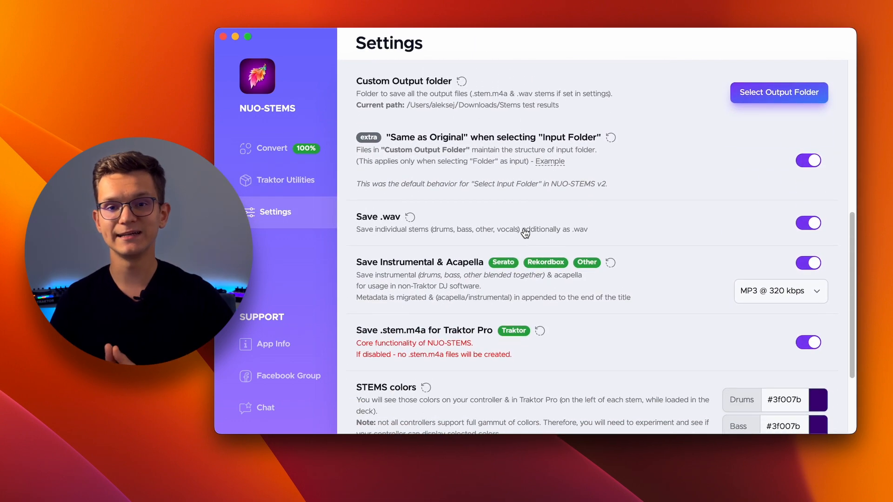
{"action": "scroll", "scroll_direction": "down", "scroll_amount": 3}
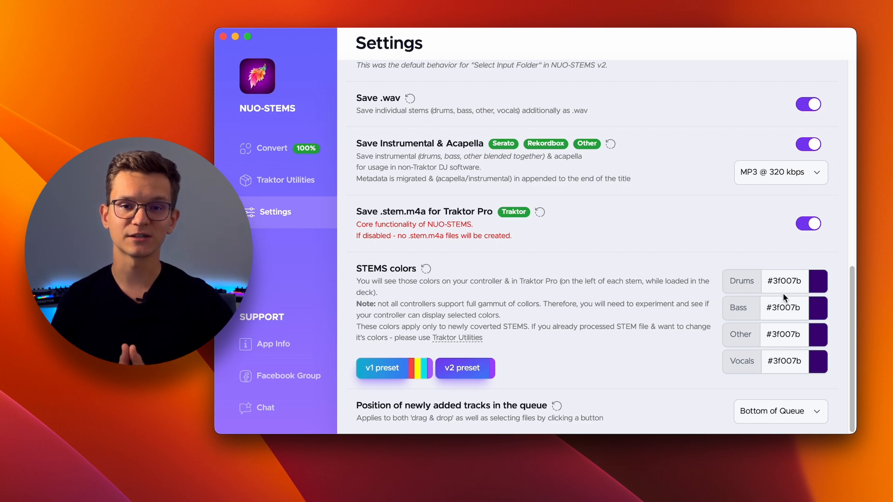
Step: Apply the v1 stem colour preset and return to the Traktor Utilities page
{"action": "left_click", "coordinate": [394, 368]}
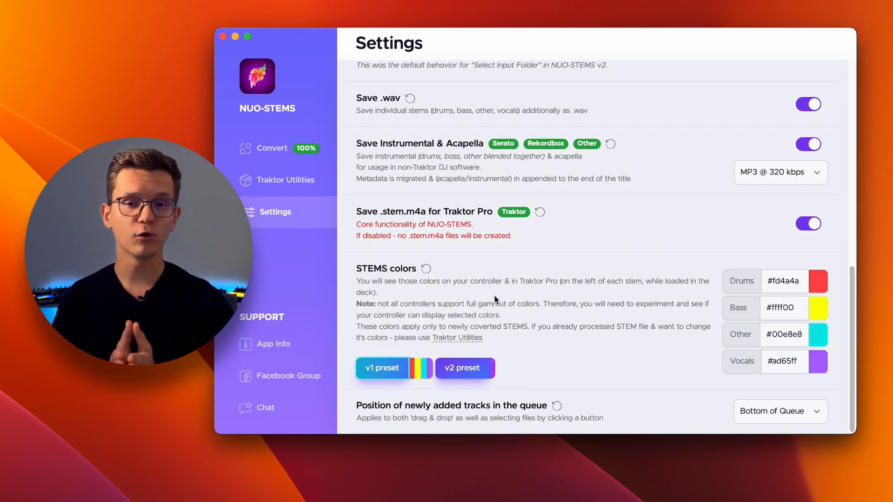
{"action": "left_click", "coordinate": [287, 180]}
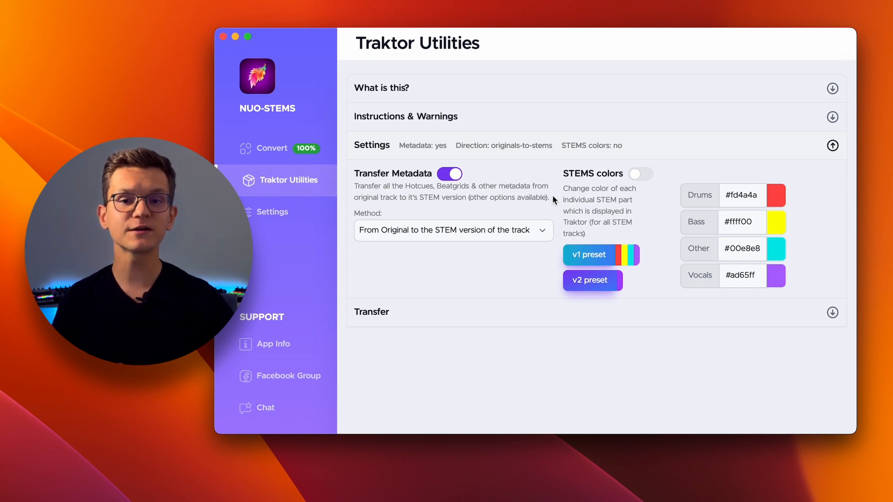
{"action": "mouse_move", "coordinate": [637, 178]}
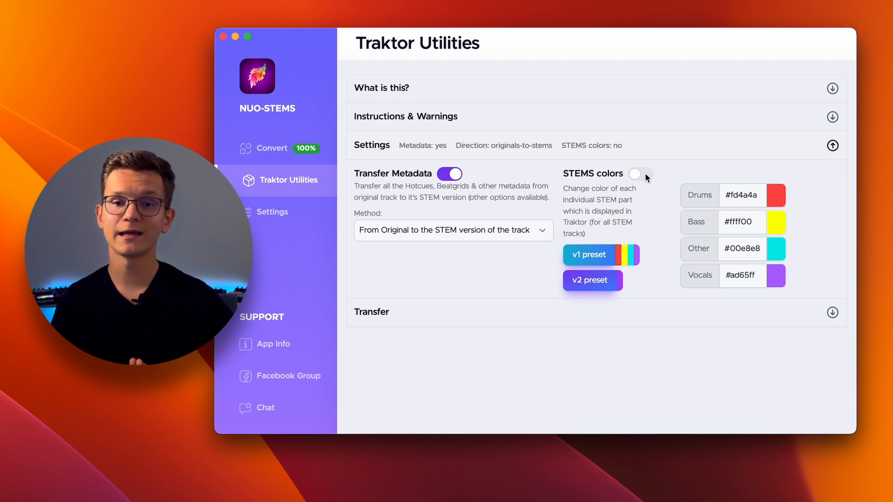
{"action": "left_click", "coordinate": [640, 174]}
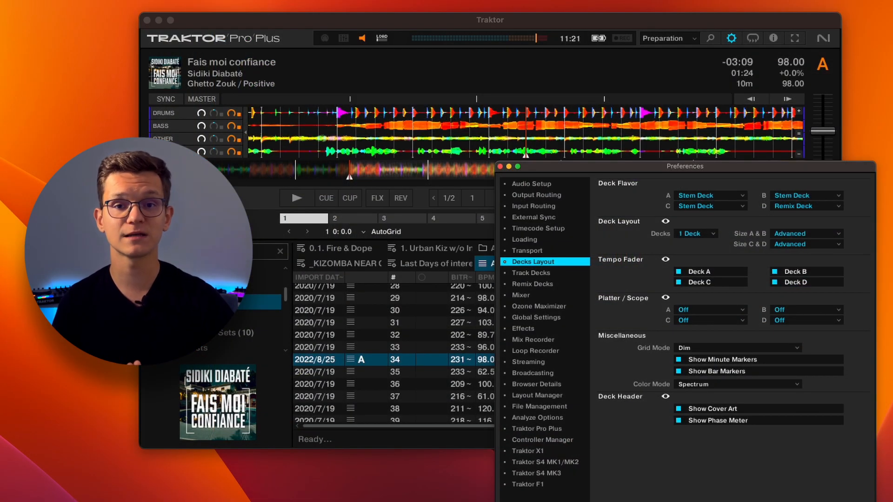
{"action": "left_click", "coordinate": [737, 384]}
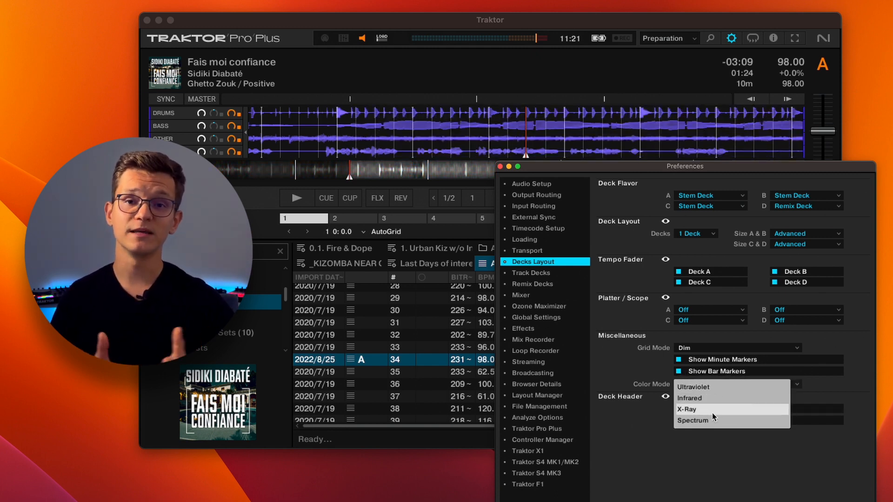
{"action": "left_click", "coordinate": [693, 420]}
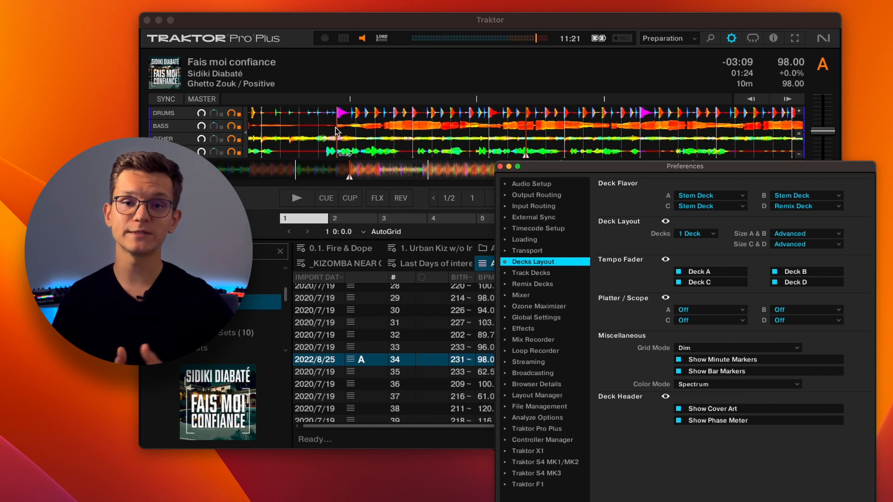
{"action": "mouse_move", "coordinate": [500, 141]}
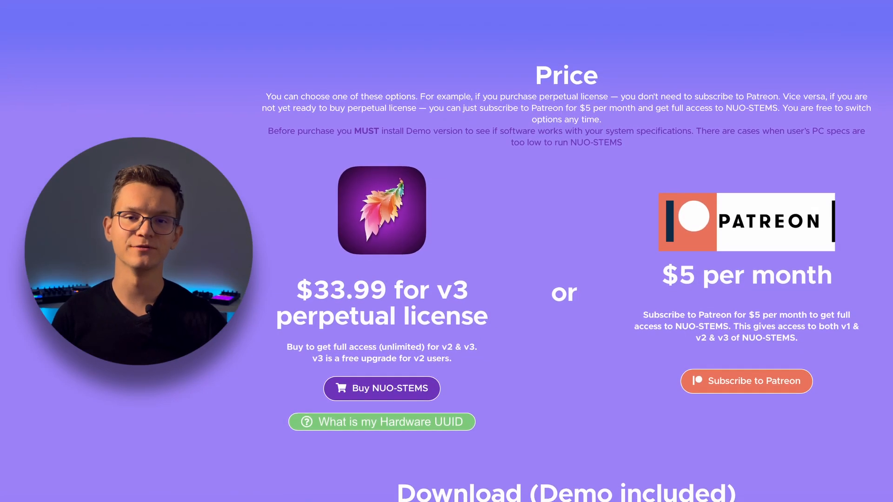
{"action": "scroll", "scroll_direction": "down", "scroll_amount": 3}
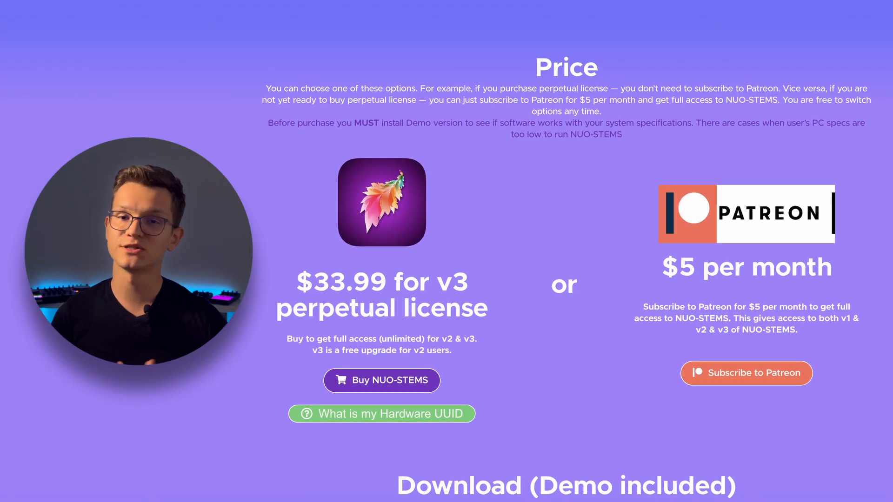
{"action": "scroll", "scroll_direction": "down", "scroll_amount": 3}
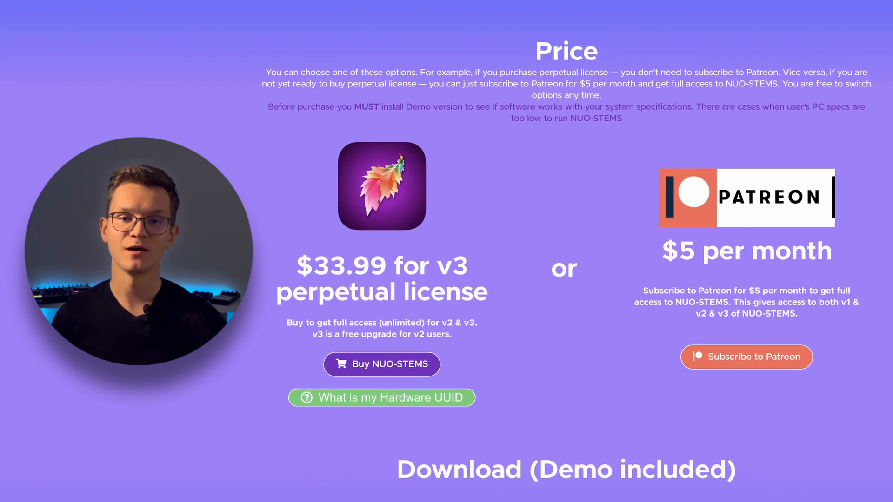
{"action": "scroll", "scroll_direction": "down", "scroll_amount": 3}
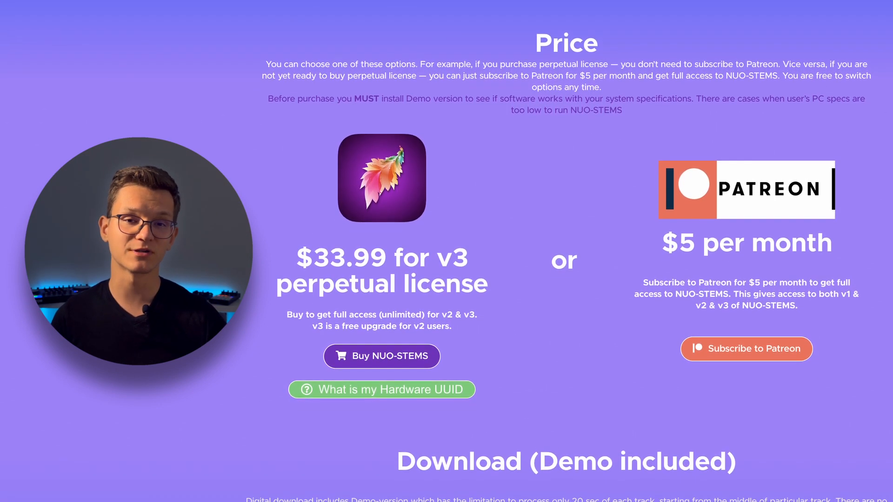
{"action": "scroll", "scroll_direction": "down", "scroll_amount": 3}
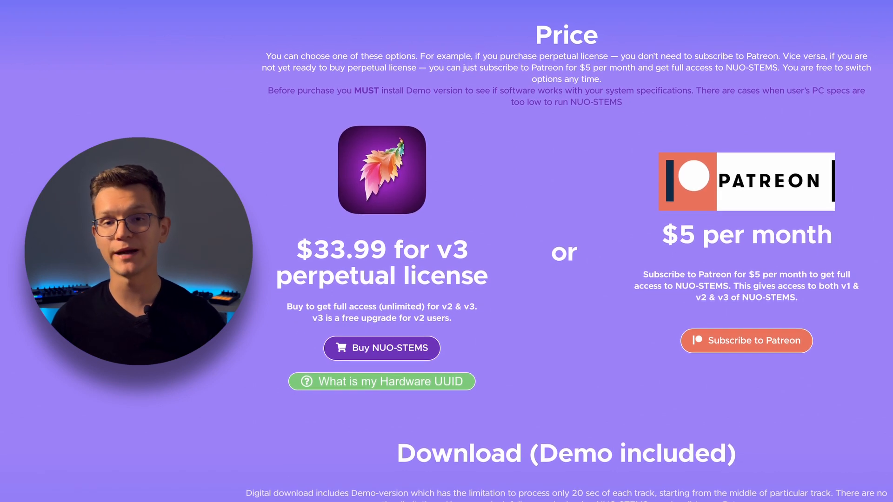
{"action": "scroll", "scroll_direction": "down", "scroll_amount": 3}
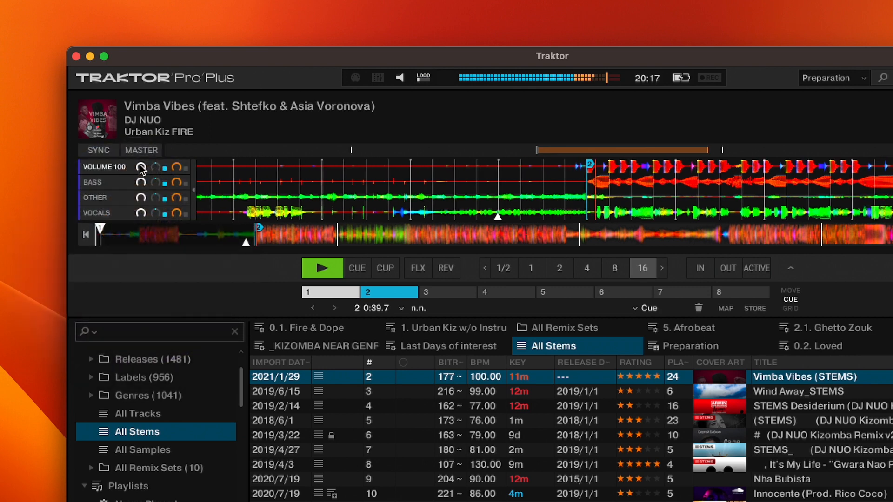
Step: Lower the Drums and Vocals stem volumes and turn the Other stem down to about 12
{"action": "left_click_drag", "start_coordinate": [140, 166], "coordinate": [141, 183]}
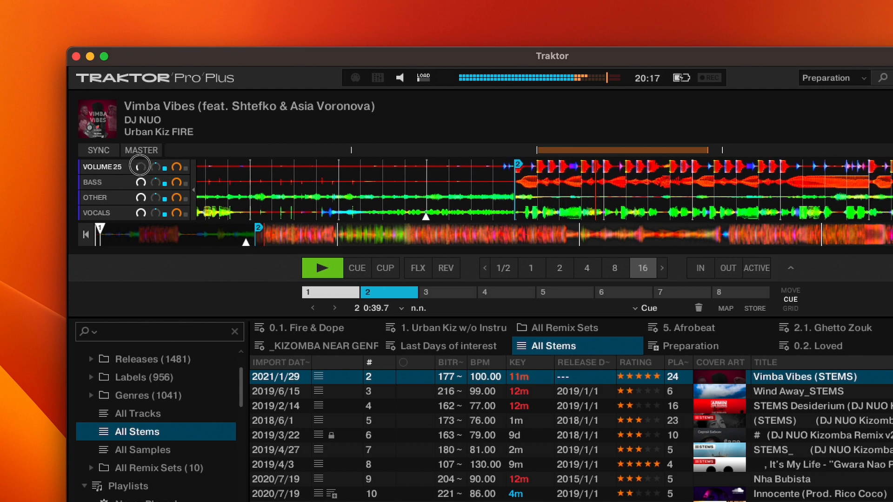
{"action": "left_click_drag", "start_coordinate": [139, 165], "coordinate": [142, 162]}
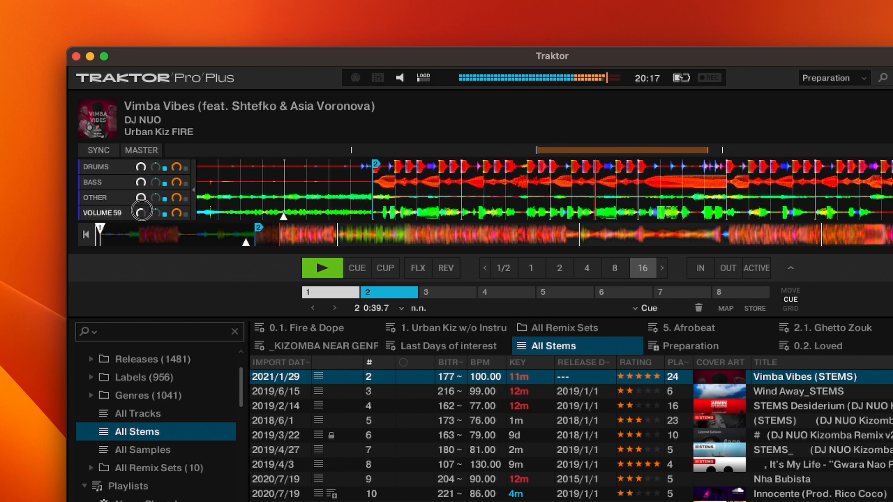
{"action": "left_click_drag", "start_coordinate": [141, 209], "coordinate": [141, 203]}
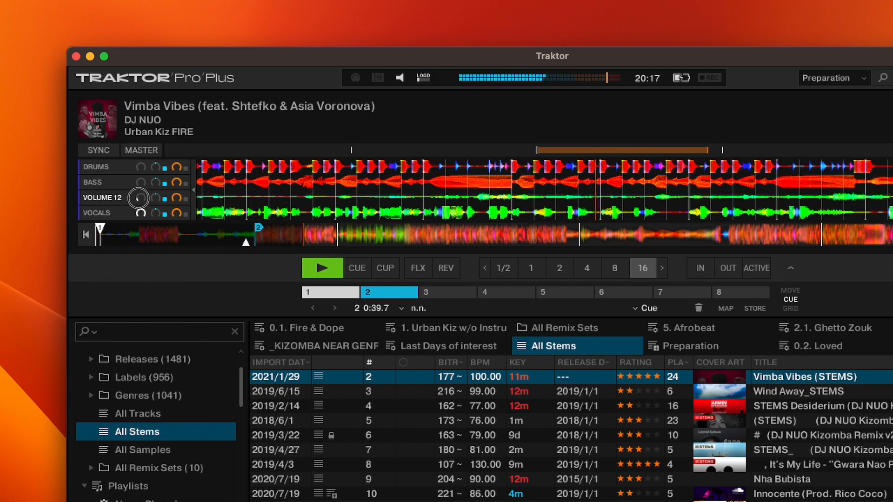
{"action": "left_click_drag", "start_coordinate": [139, 198], "coordinate": [142, 177]}
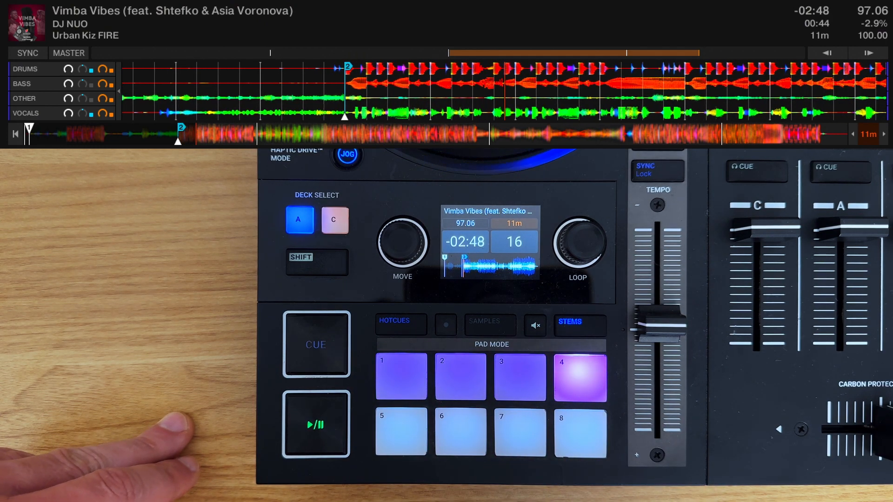
Step: Toggle the Other stem of Vimba Vibes from the controller's STEMS pads while playing
{"action": "left_click", "coordinate": [517, 378]}
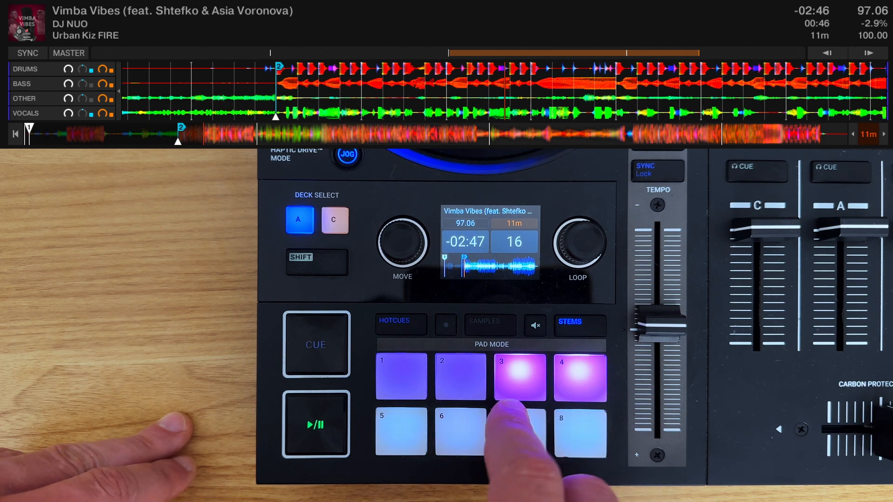